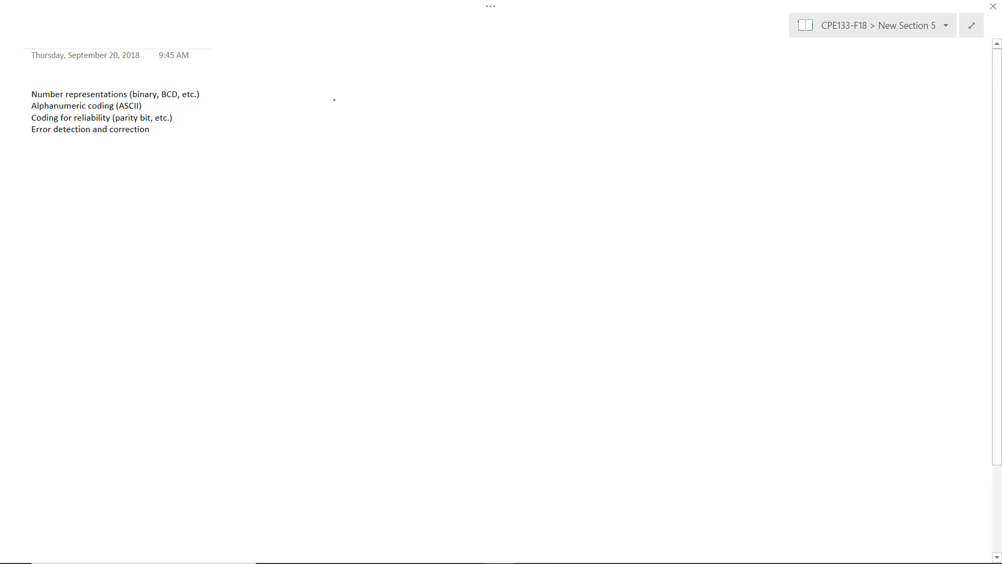
Step: Handwrite the 'Binary encoding' heading at the top of the page
{"action": "left_click_drag", "start_coordinate": [332, 105], "coordinate": [376, 96]}
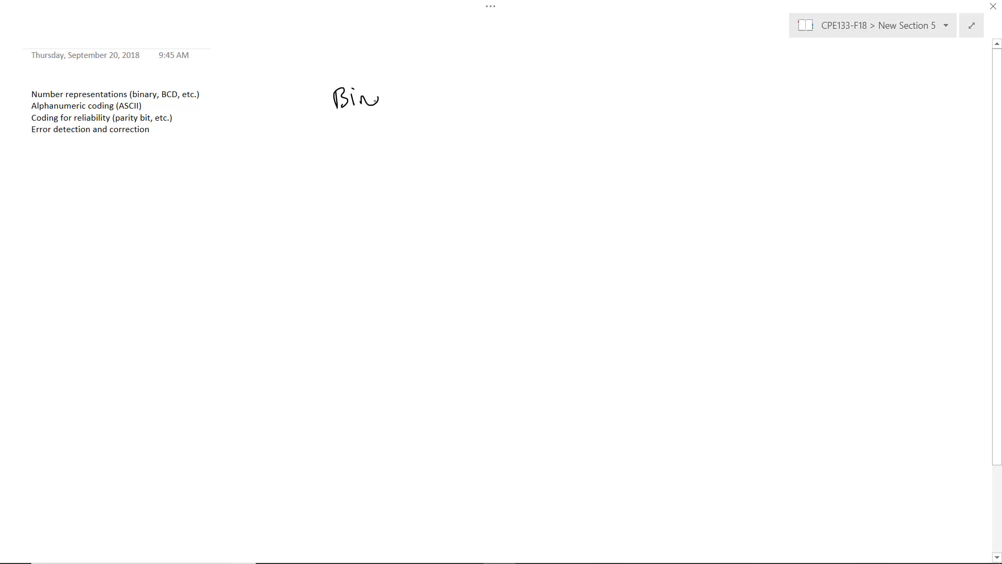
{"action": "left_click_drag", "start_coordinate": [377, 99], "coordinate": [460, 96]}
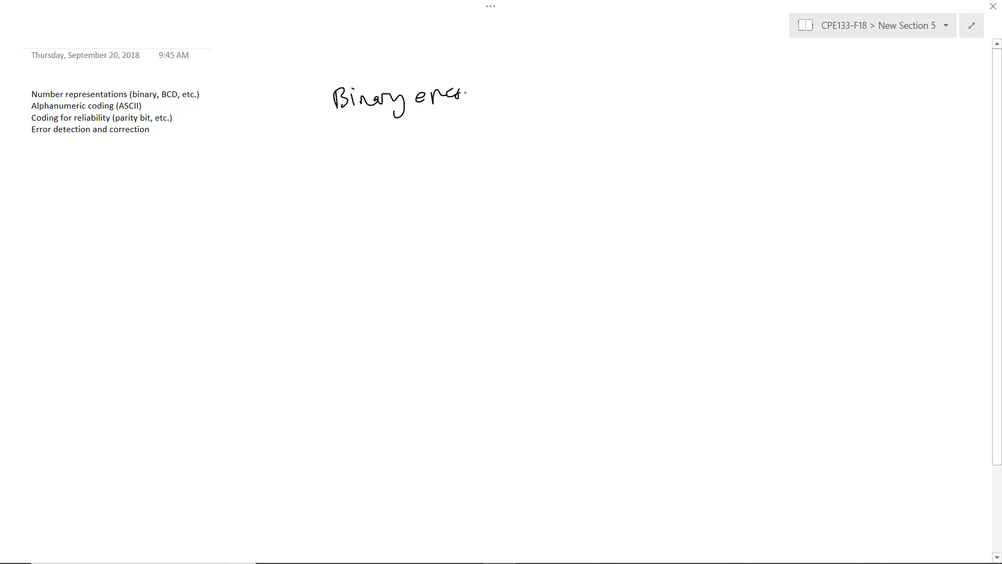
{"action": "left_click_drag", "start_coordinate": [466, 96], "coordinate": [518, 97]}
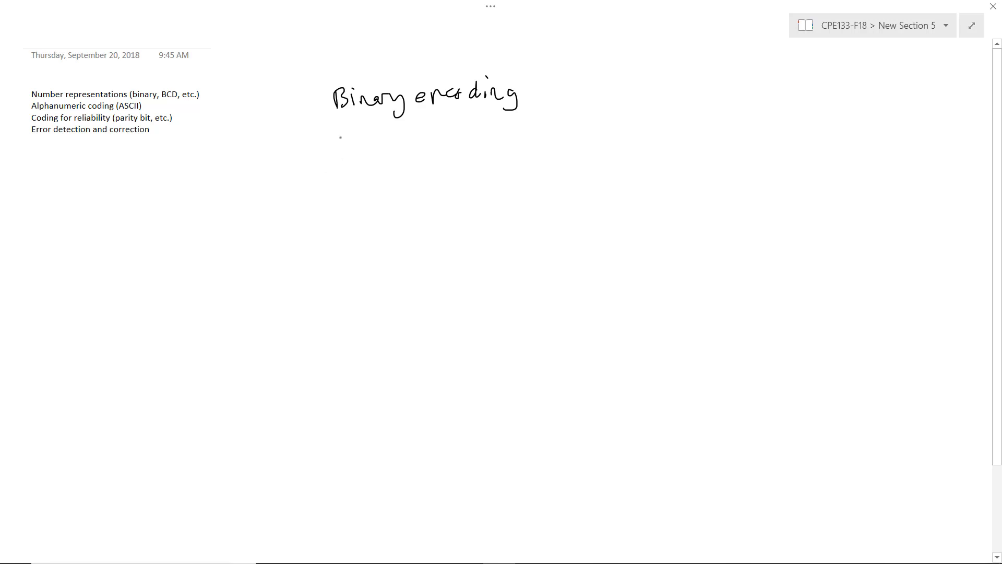
Step: Write an example binary number, then 'Bit = Binary digit' and 'Byte = 8 bits'
{"action": "left_click_drag", "start_coordinate": [339, 147], "coordinate": [370, 144]}
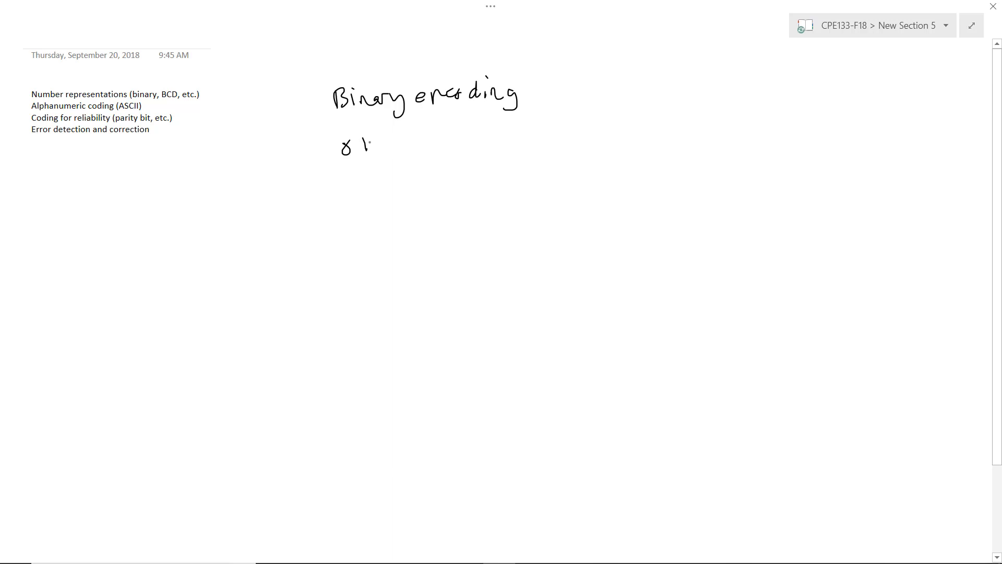
{"action": "left_click_drag", "start_coordinate": [367, 145], "coordinate": [415, 147]}
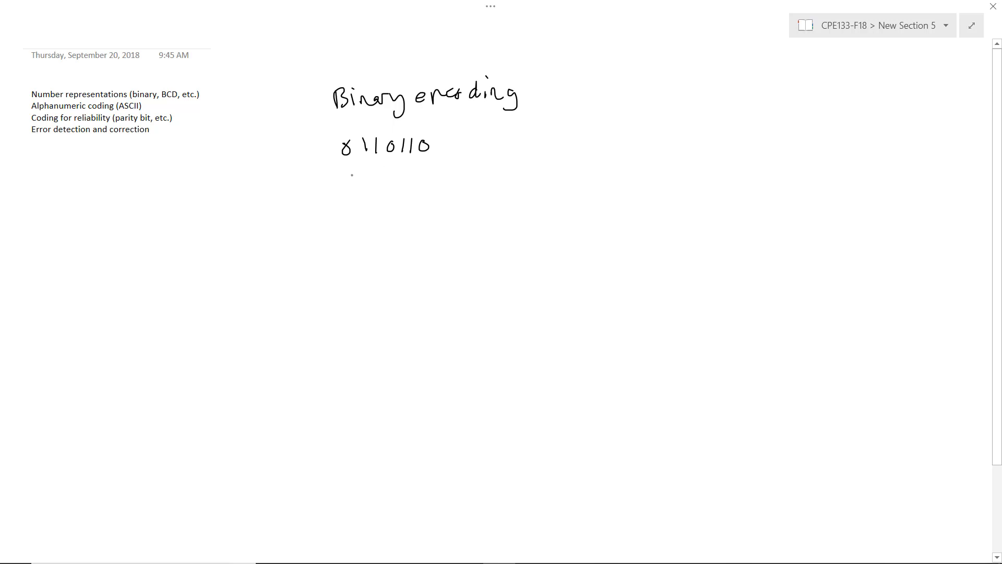
{"action": "left_click_drag", "start_coordinate": [344, 169], "coordinate": [350, 182]}
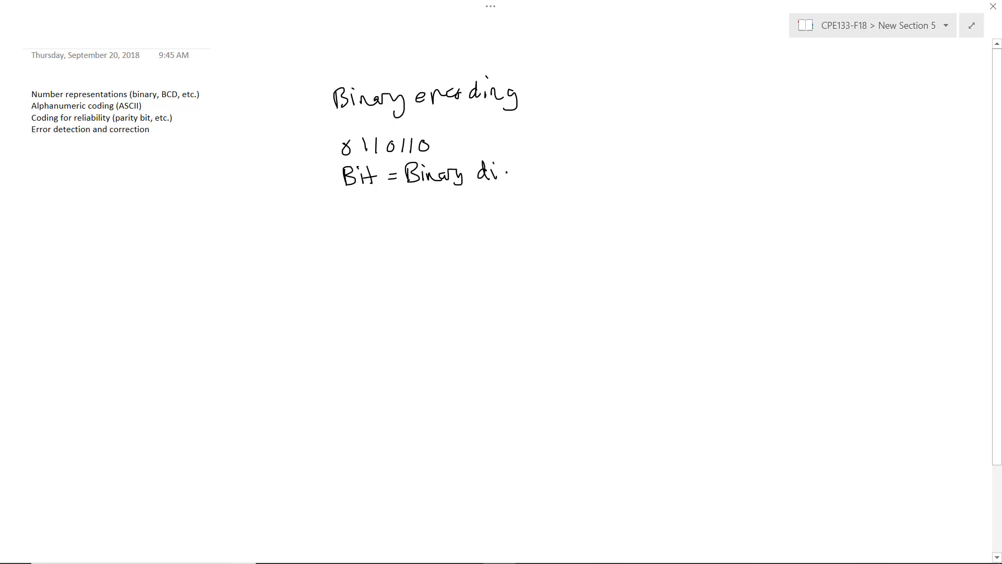
{"action": "left_click_drag", "start_coordinate": [492, 173], "coordinate": [530, 179]}
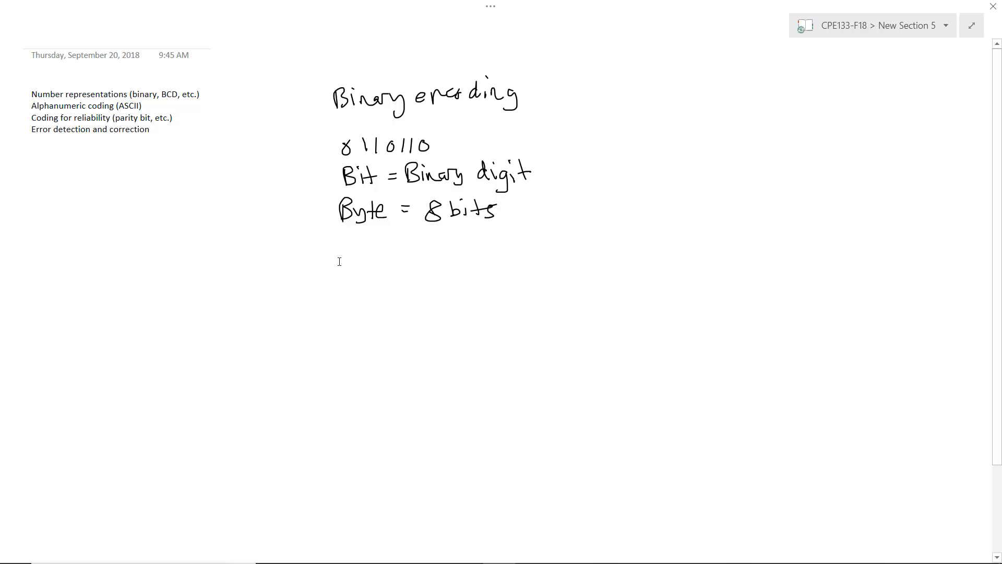
{"action": "mouse_move", "coordinate": [383, 278]}
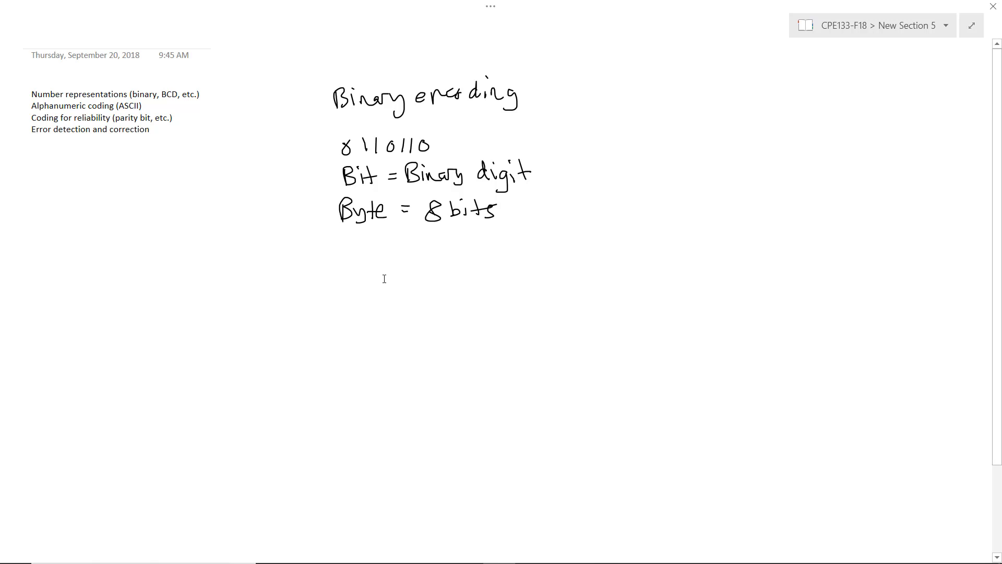
Step: Type 'A 16-bit register stores a 16-bit word' below the definitions and start '(2 bytes)'
{"action": "type", "text": "16-"}
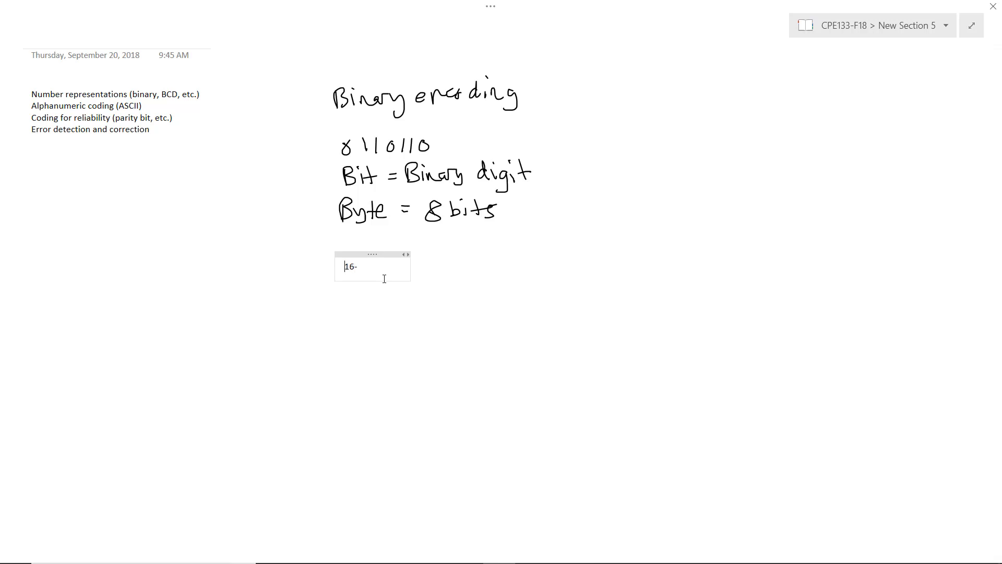
{"action": "type", "text": "A 16-bit register stores a 1"}
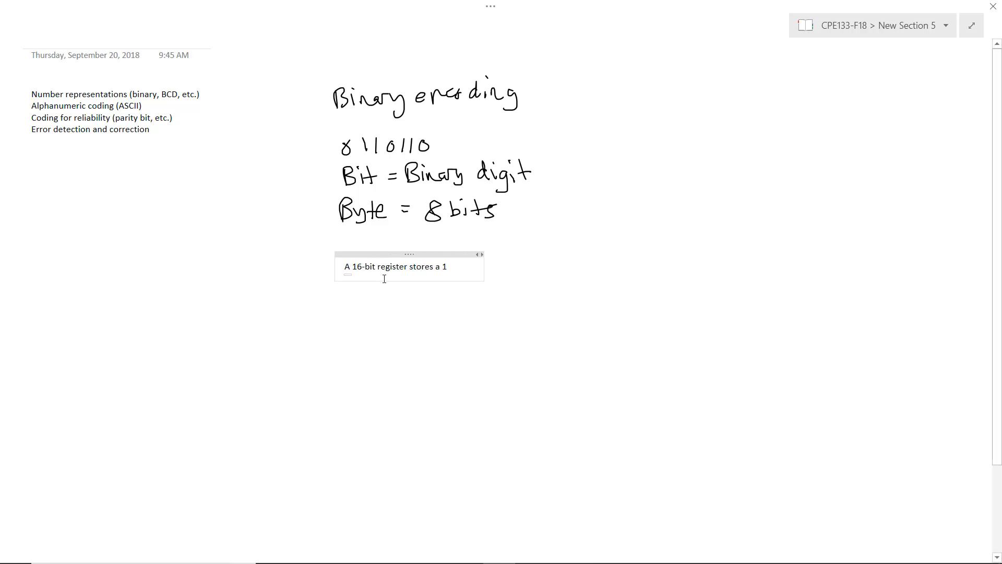
{"action": "type", "text": "6-bit word"}
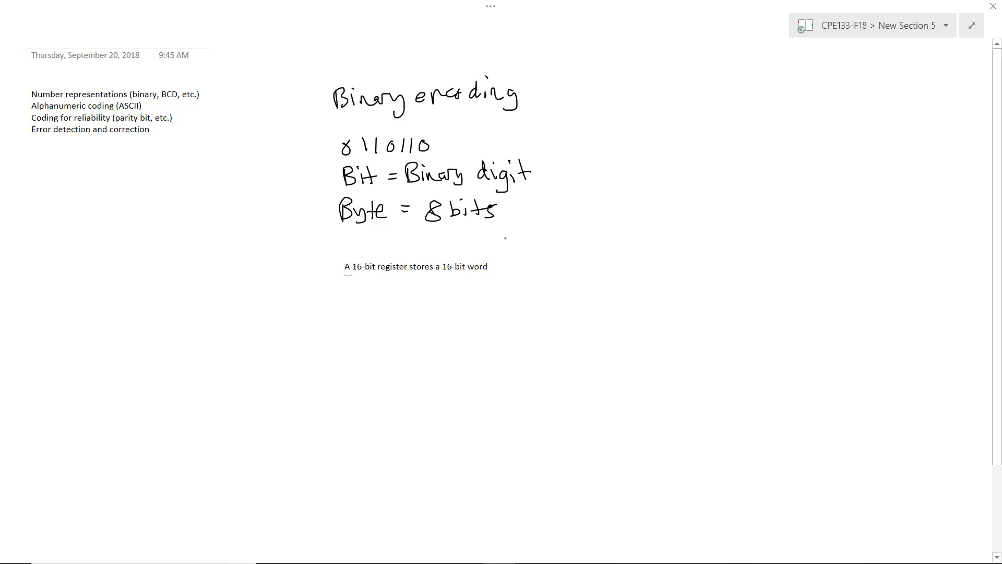
{"action": "left_click", "coordinate": [415, 267]}
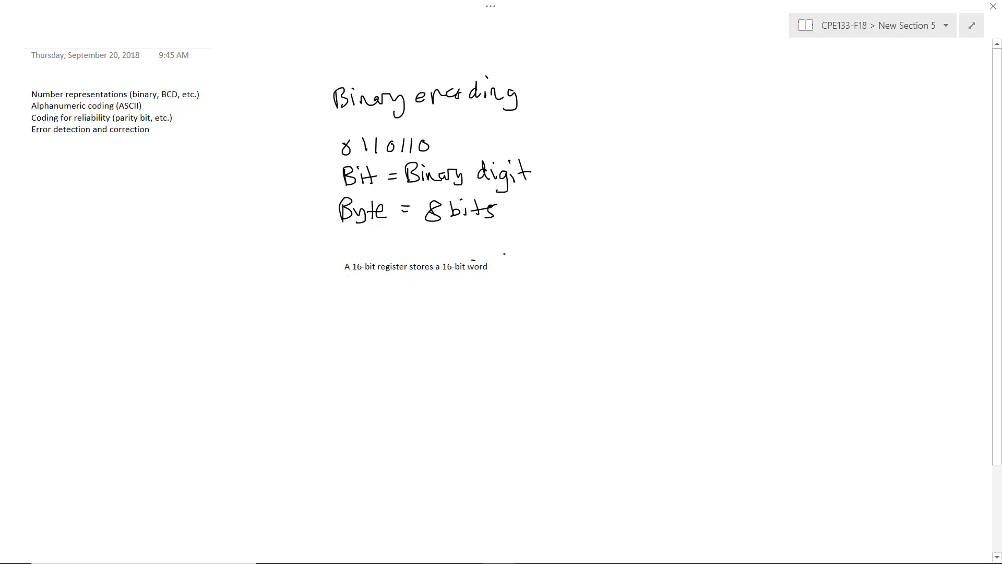
{"action": "type", "text": "(2 by"}
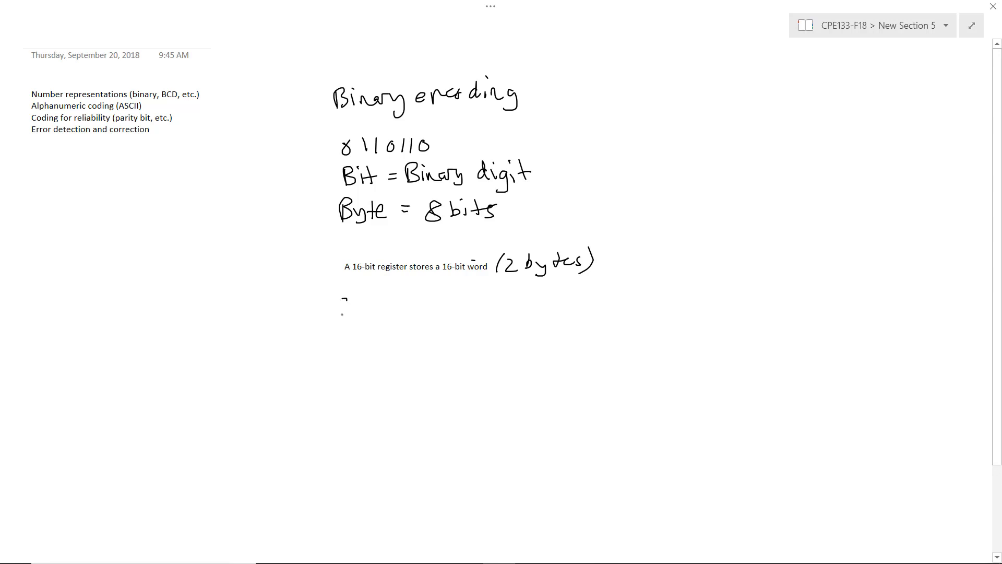
Step: Handwrite the sequence 2^0 2^1 2^2 ... 2^10 beneath the register sentence
{"action": "left_click_drag", "start_coordinate": [342, 297], "coordinate": [402, 307]}
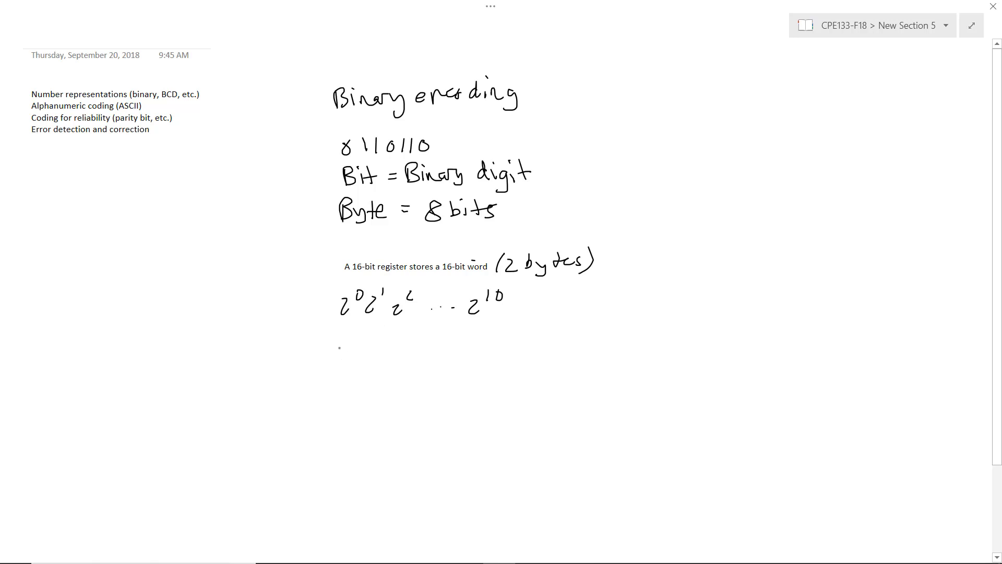
Step: Write 1K kilo 2^10=1024, 1M mega, 1G giga, then tera 2^40, peta 2^50, exa 2^60
{"action": "left_click", "coordinate": [344, 345]}
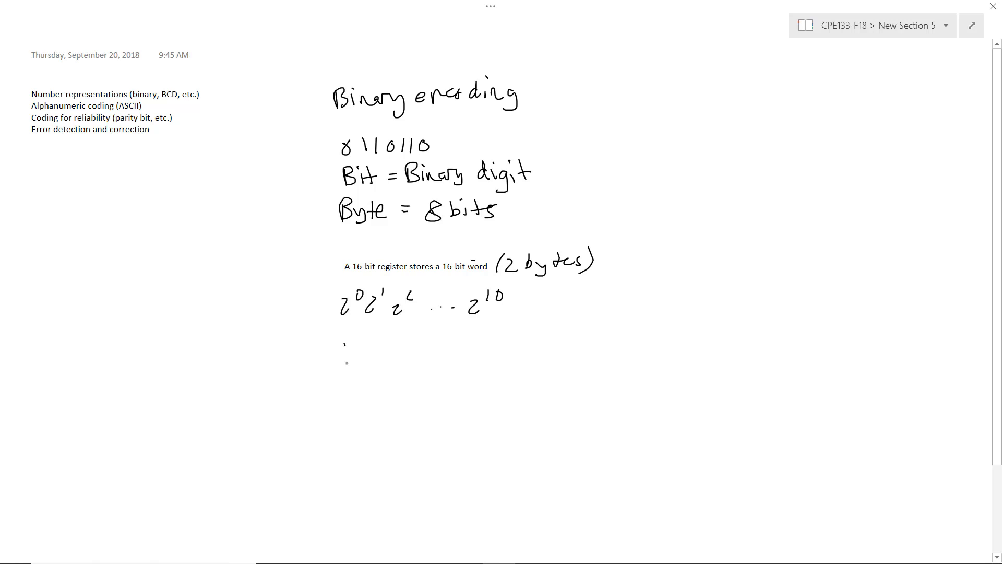
{"action": "left_click_drag", "start_coordinate": [345, 355], "coordinate": [409, 355]}
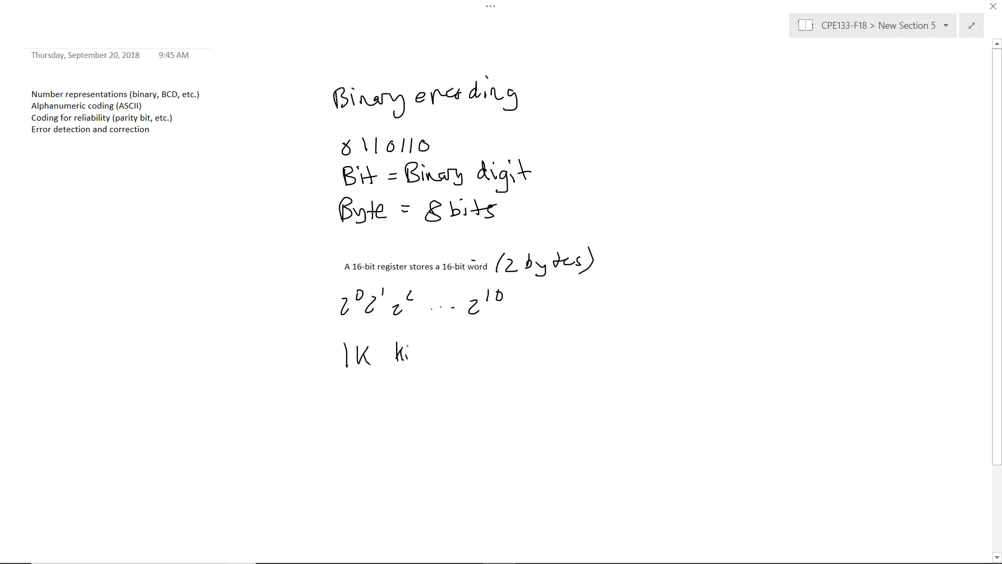
{"action": "type", "text": "kilo 2^10 = 1024"}
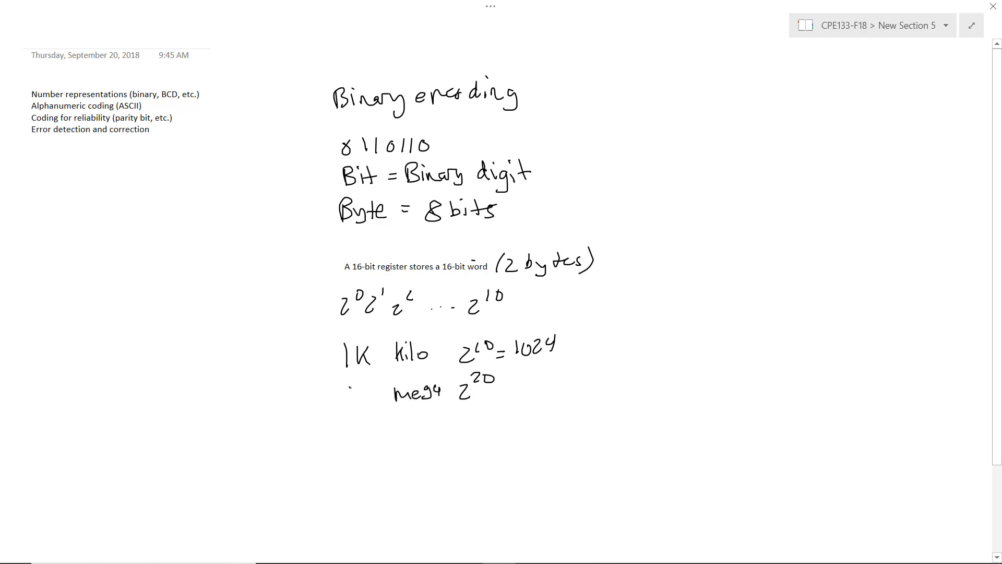
{"action": "type", "text": "1M"}
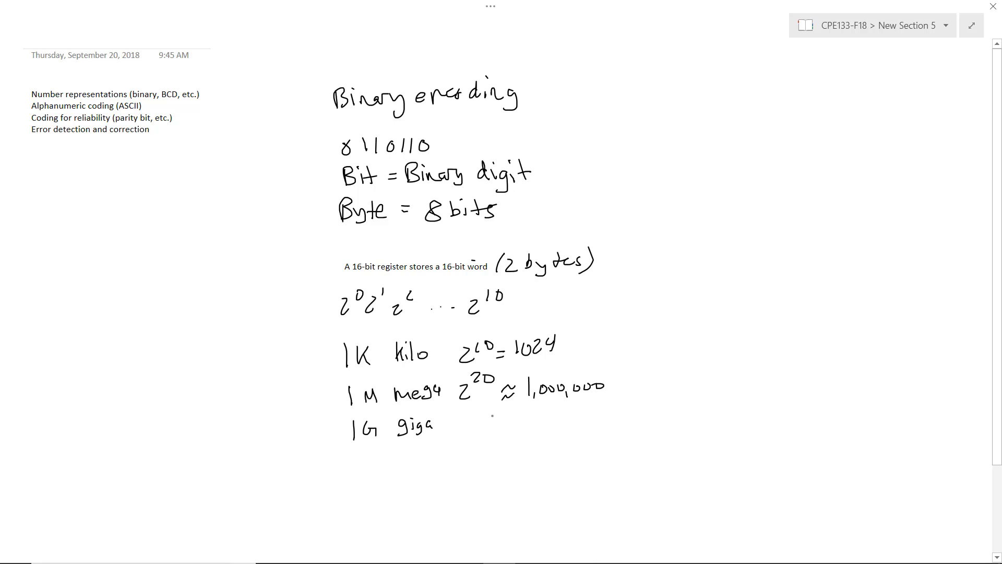
{"action": "type", "text": "2^30 ≈ 1,000,"}
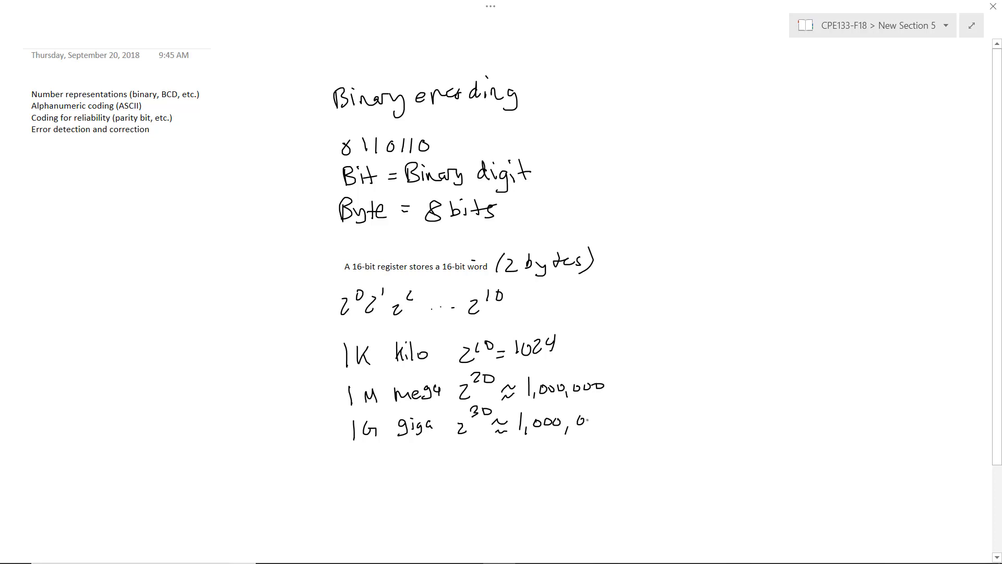
{"action": "type", "text": "000"}
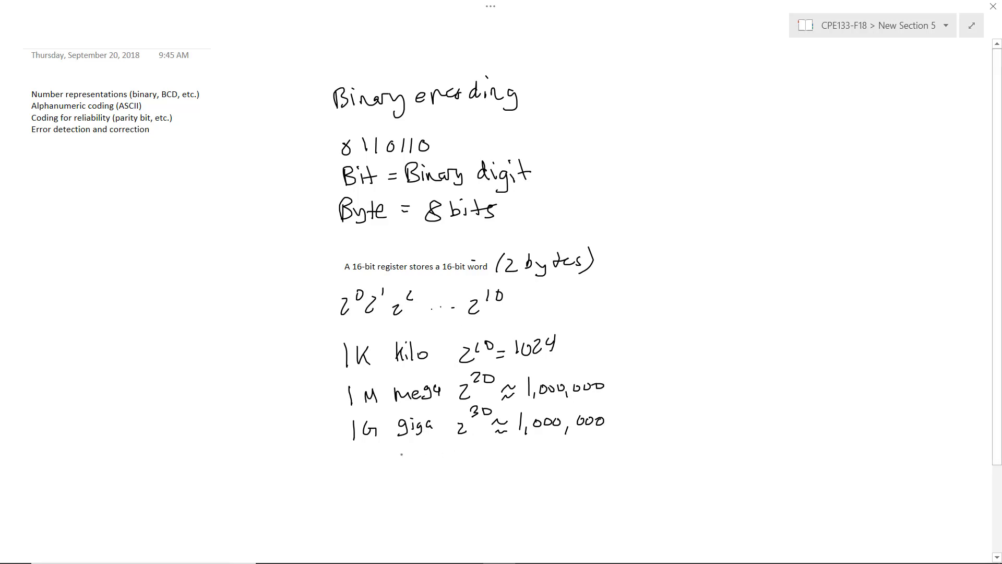
{"action": "left_click_drag", "start_coordinate": [392, 459], "coordinate": [419, 459]}
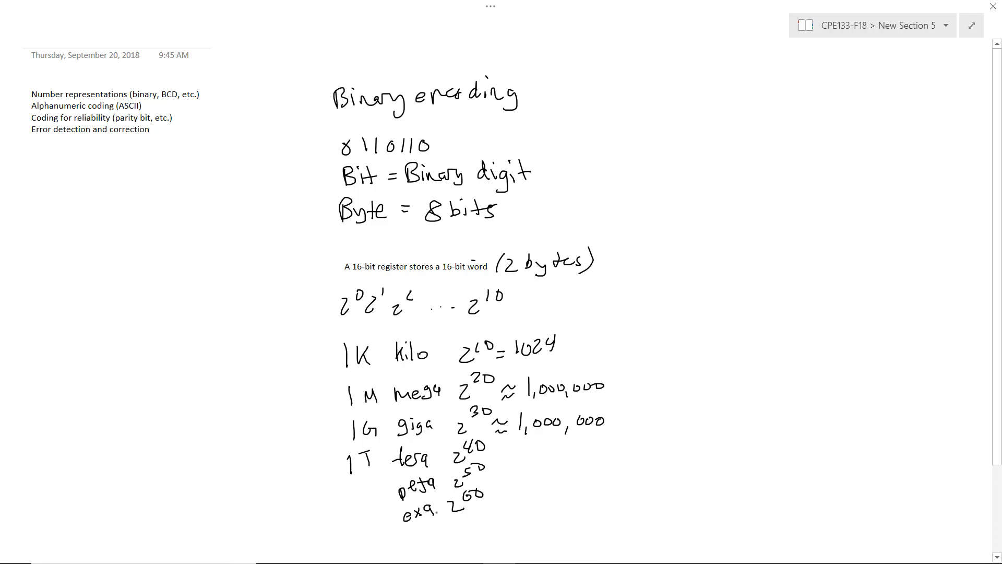
Step: Scroll below the prefix list for the 'High =' and 'low' labels, then move to a new page
{"action": "scroll", "scroll_direction": "down", "scroll_amount": 3}
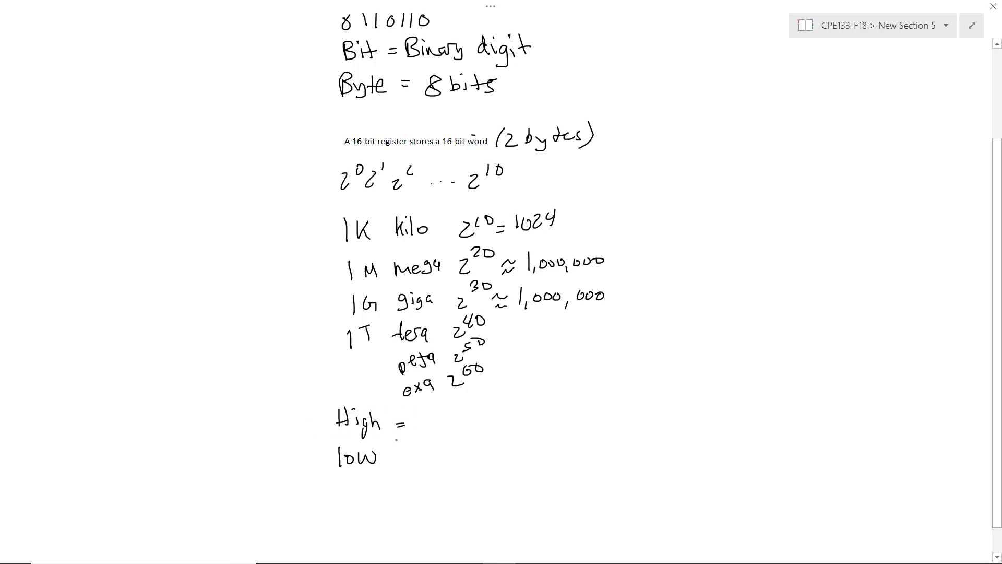
{"action": "left_click", "coordinate": [738, 72]}
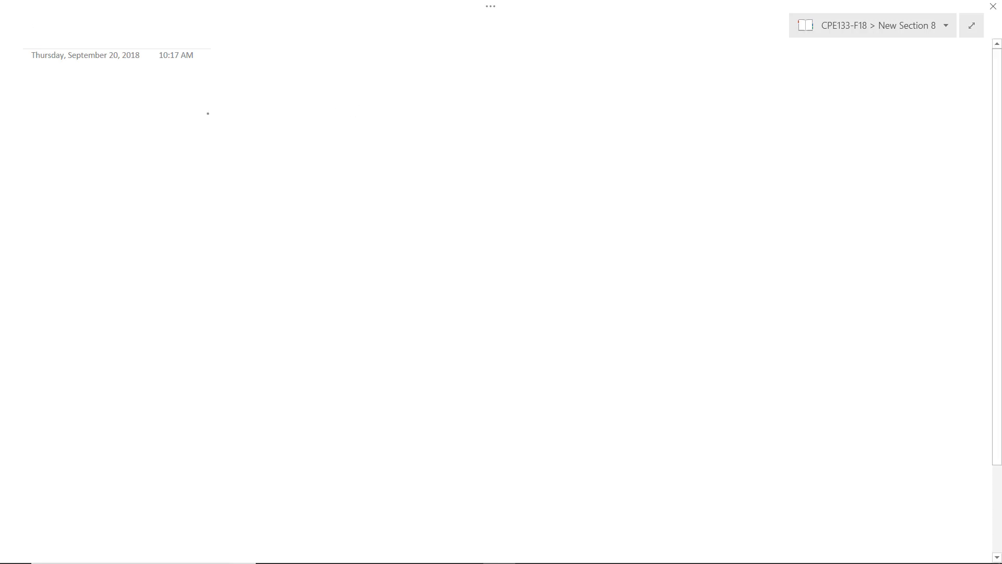
Step: Handwrite the 'Decimal' heading on the new page
{"action": "left_click_drag", "start_coordinate": [173, 83], "coordinate": [185, 103]}
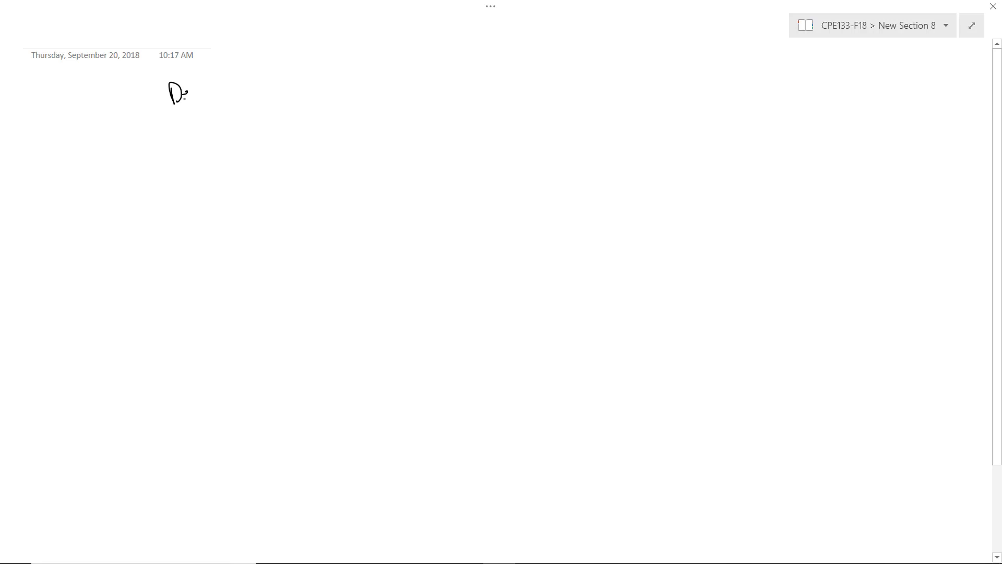
{"action": "left_click_drag", "start_coordinate": [167, 93], "coordinate": [242, 99]}
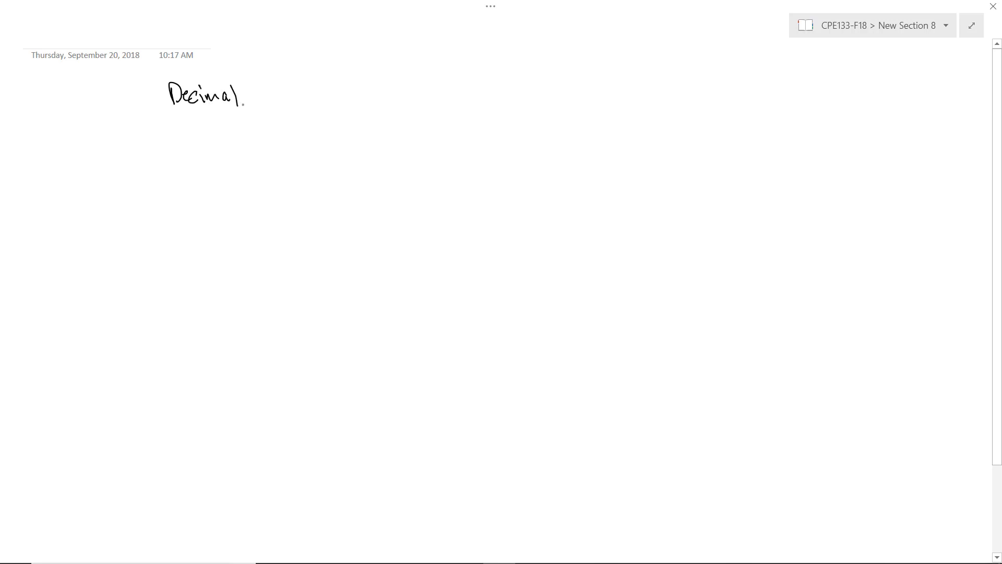
{"action": "left_click_drag", "start_coordinate": [307, 99], "coordinate": [322, 118]}
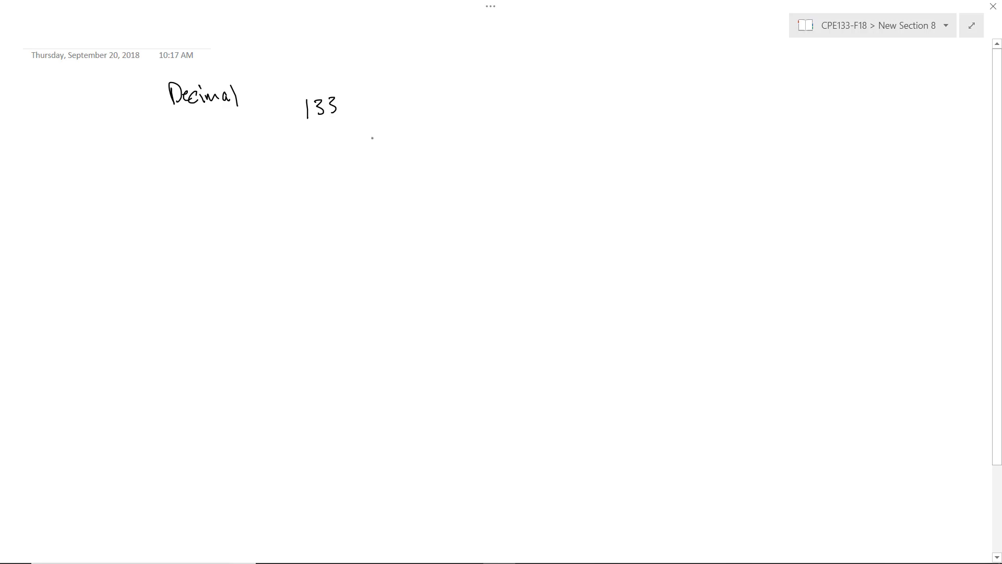
Step: Write 1·100 + 3·10 + 3 = 133 and begin the 'Base r' heading below
{"action": "left_click_drag", "start_coordinate": [373, 134], "coordinate": [378, 151]}
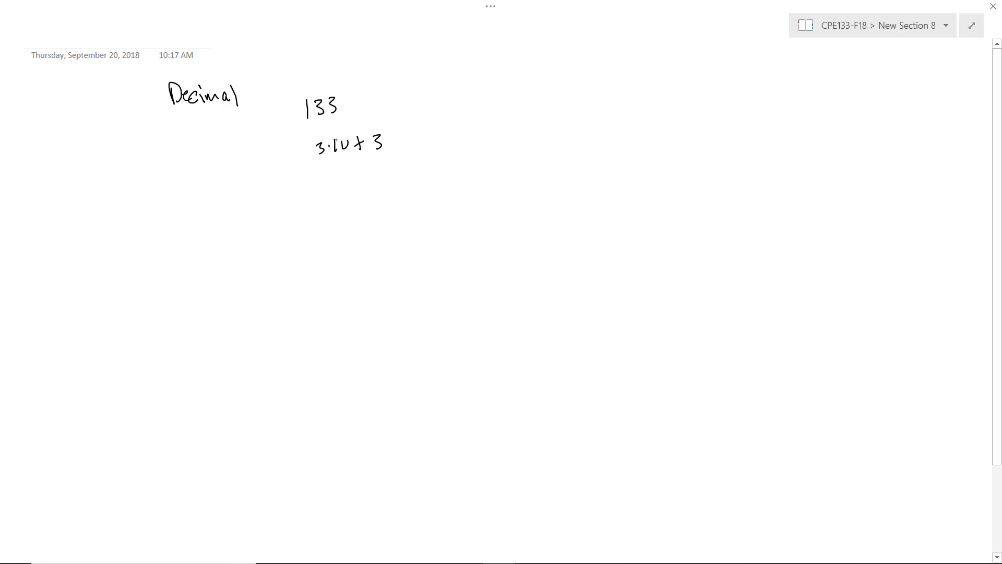
{"action": "left_click_drag", "start_coordinate": [297, 150], "coordinate": [299, 144]}
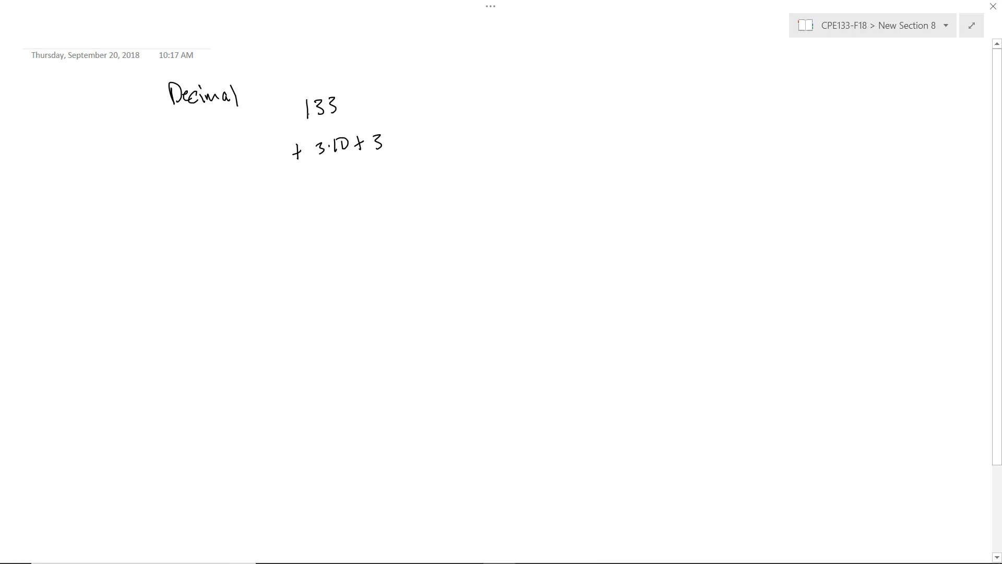
{"action": "left_click_drag", "start_coordinate": [239, 145], "coordinate": [240, 161]}
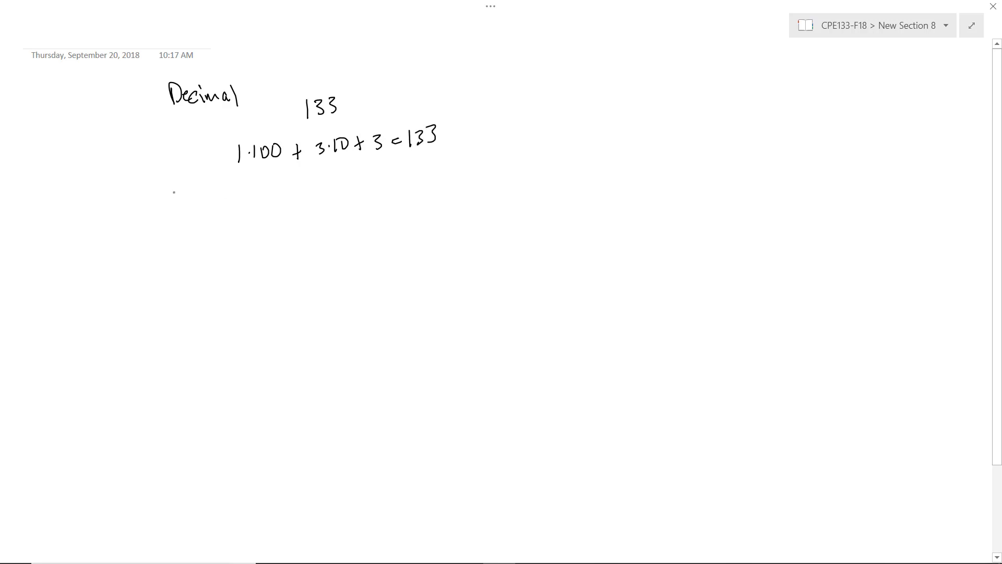
{"action": "left_click_drag", "start_coordinate": [172, 188], "coordinate": [201, 192]}
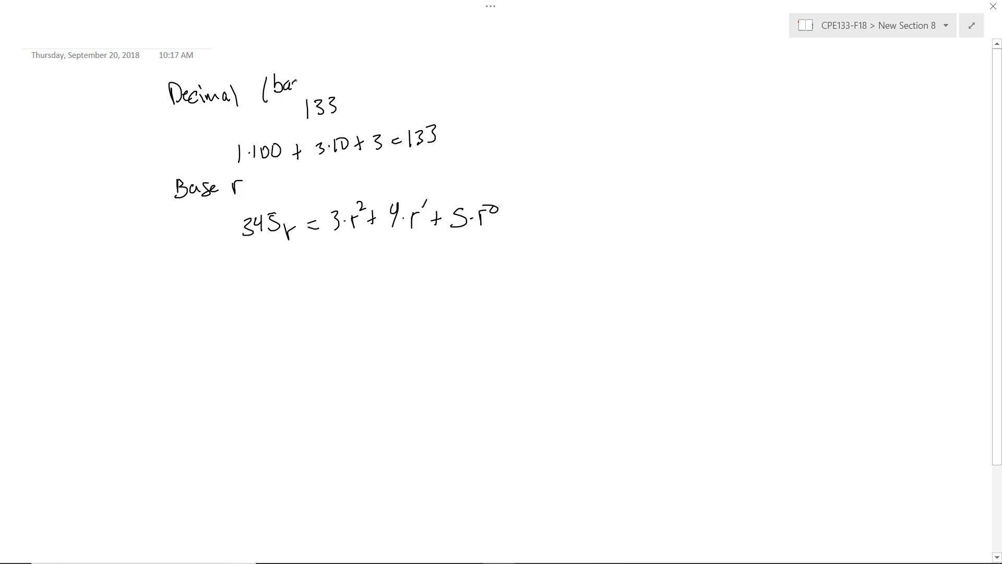
Step: Label Decimal as '(base = 10)' and list binary 2, octal 8, hex 16
{"action": "type", "text": "base = 10)"}
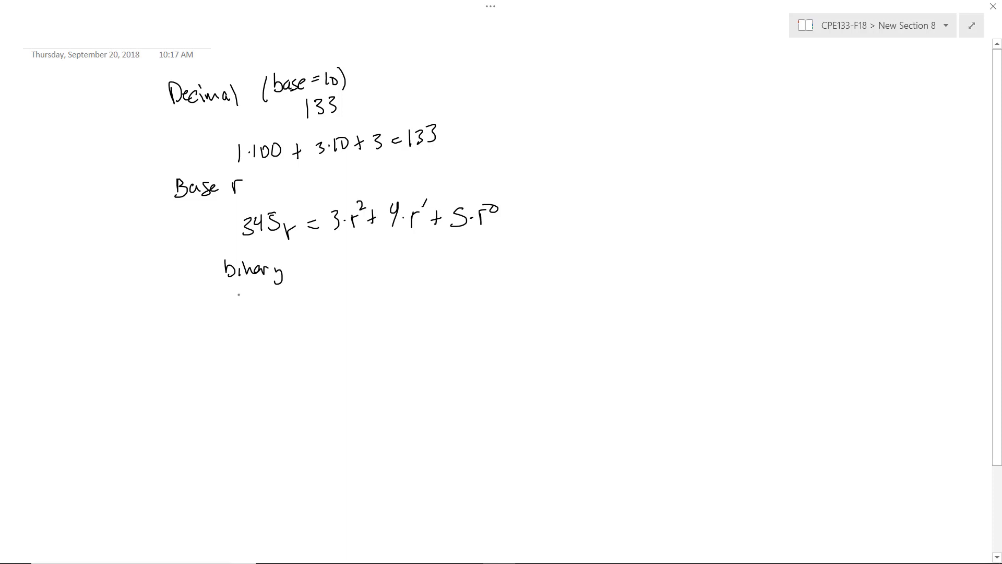
{"action": "type", "text": "octal 8"}
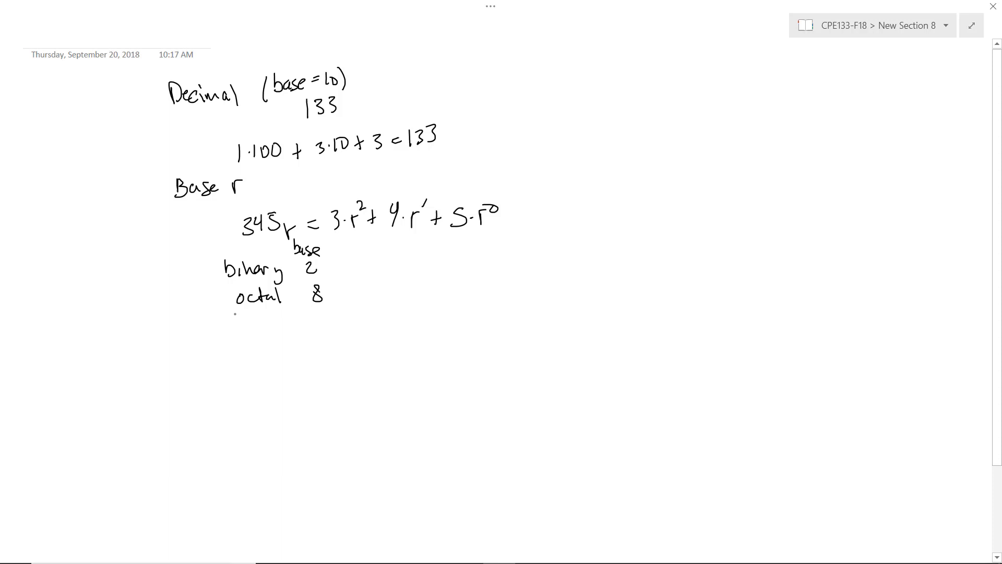
{"action": "type", "text": "hex 11"}
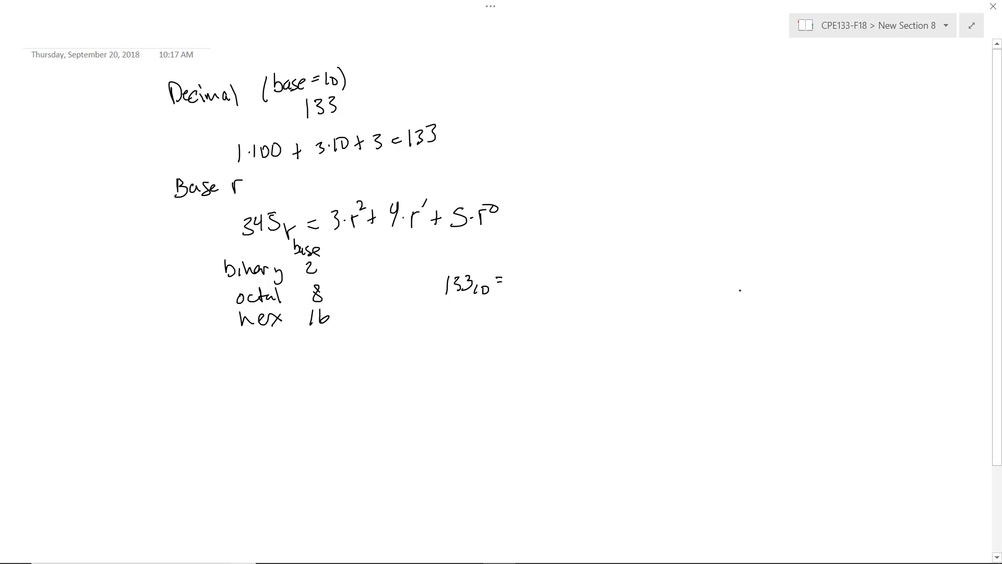
Step: Write '133₁₀ =' over digit slots labelled 256, 128, 64, 32, 16, 8, 4, 2, 1
{"action": "left_click_drag", "start_coordinate": [738, 292], "coordinate": [748, 305]}
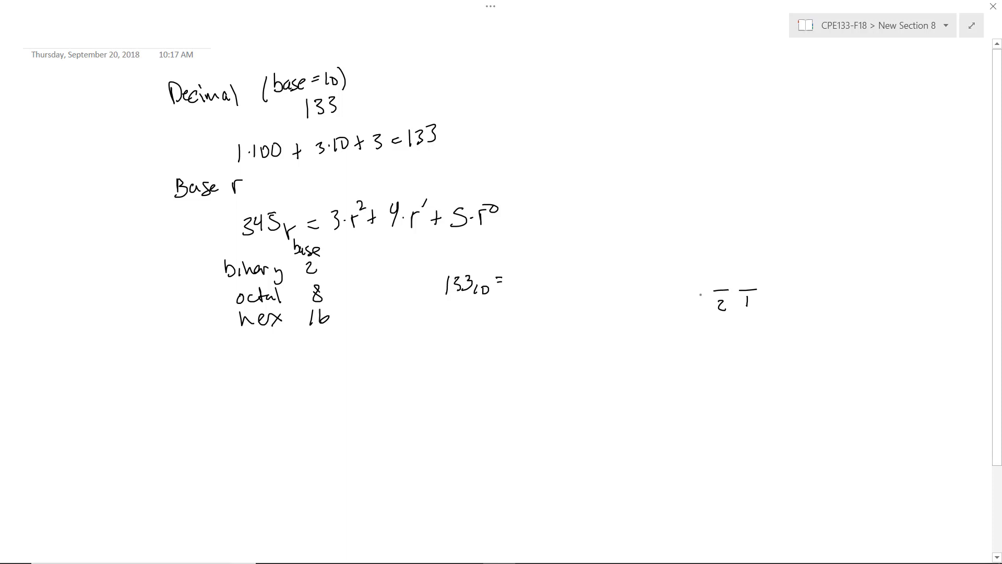
{"action": "left_click_drag", "start_coordinate": [692, 295], "coordinate": [704, 294]}
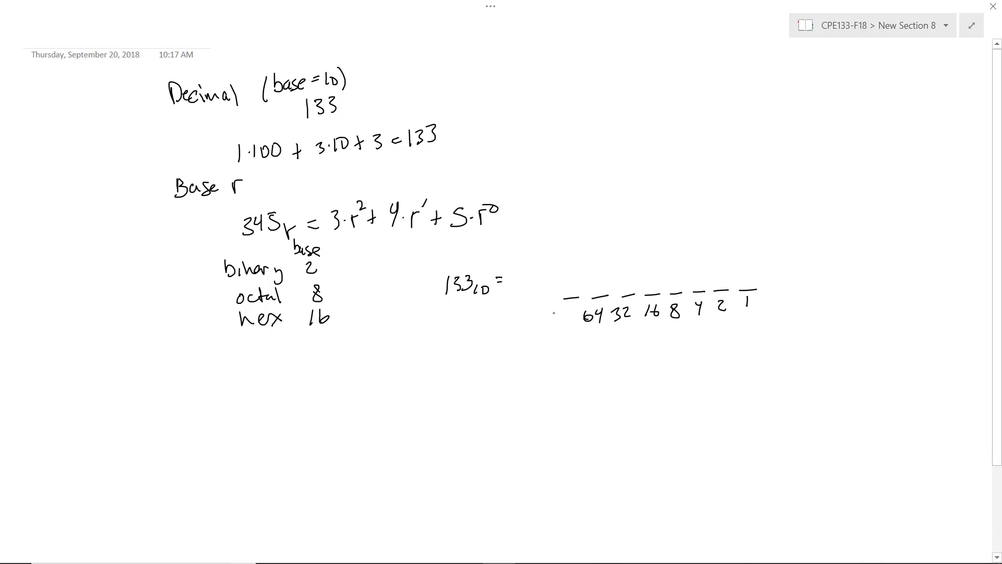
{"action": "type", "text": "128"}
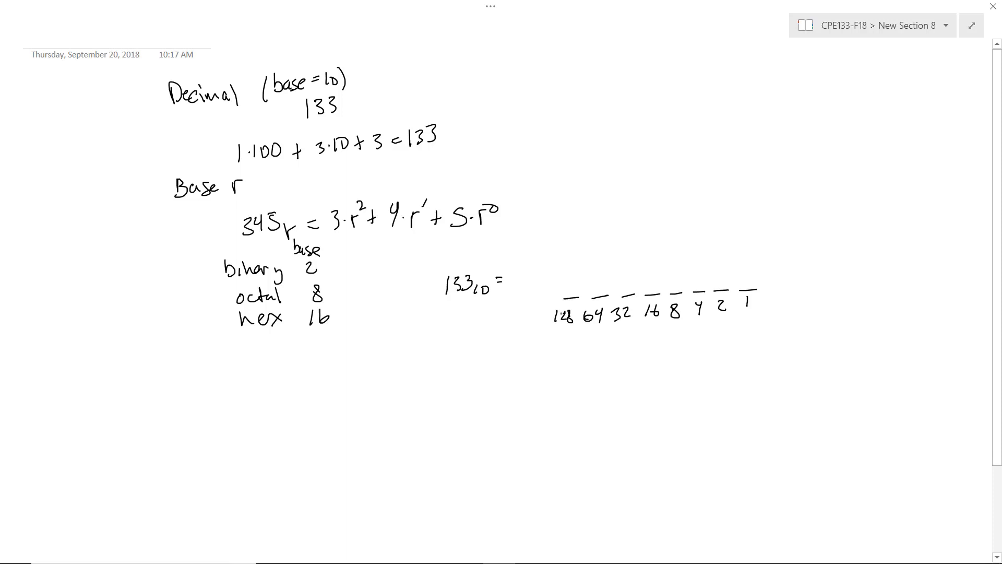
{"action": "left_click_drag", "start_coordinate": [534, 299], "coordinate": [546, 299]}
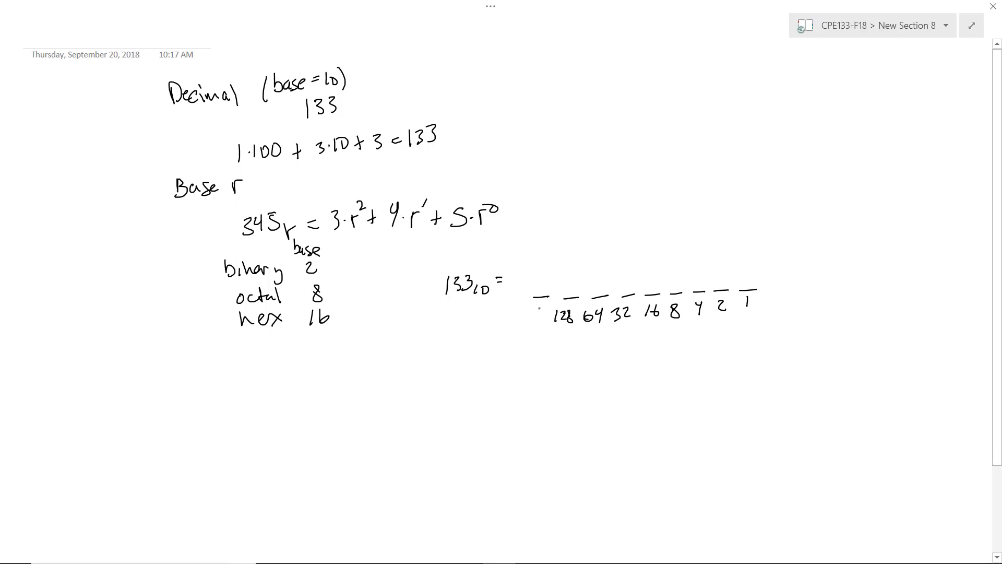
{"action": "type", "text": "256"}
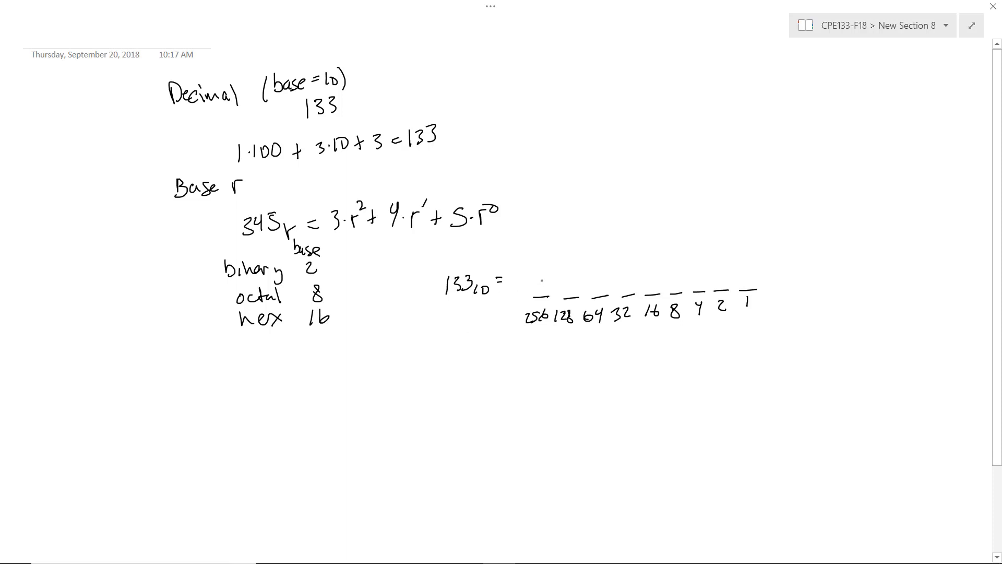
{"action": "type", "text": "0"}
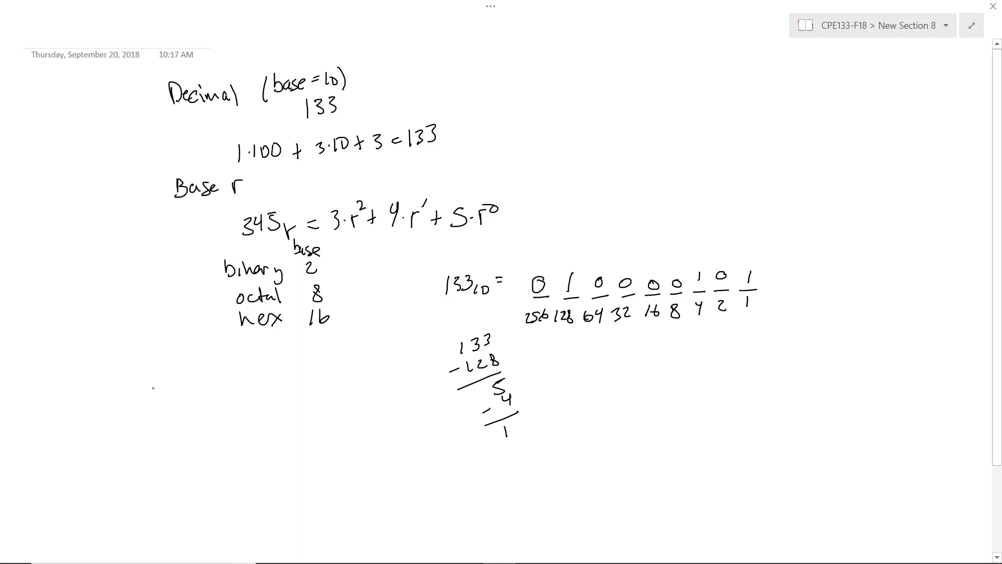
Step: Start the handwritten 'Decimal codes' heading below the base list
{"action": "type", "text": "Decimal codes"}
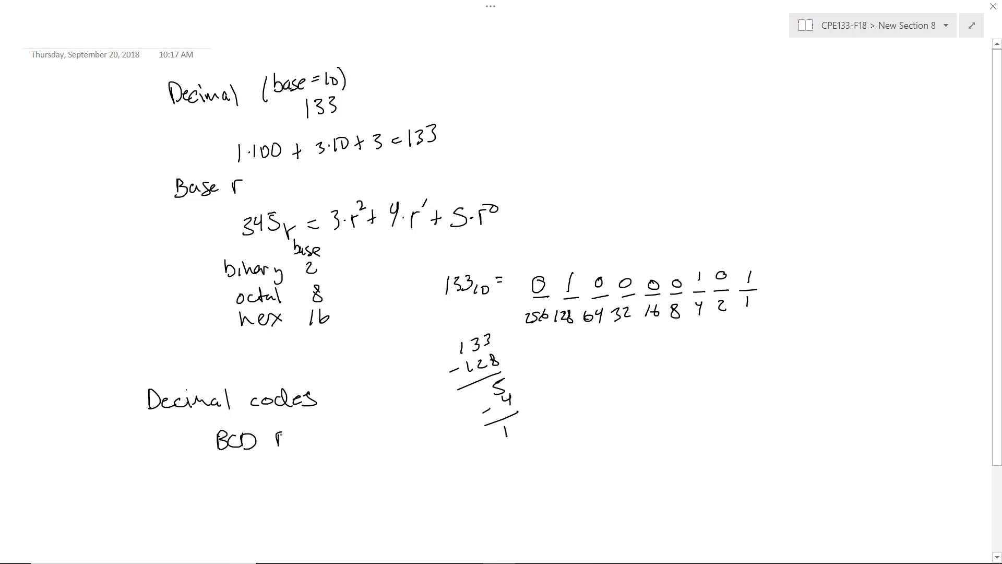
{"action": "type", "text": "Binary coded"}
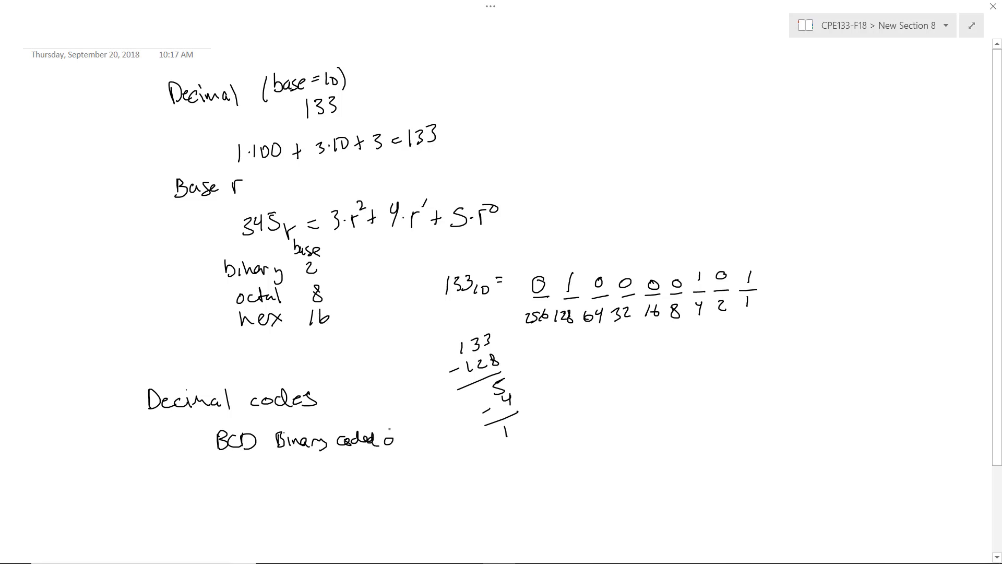
{"action": "type", "text": "decimal"}
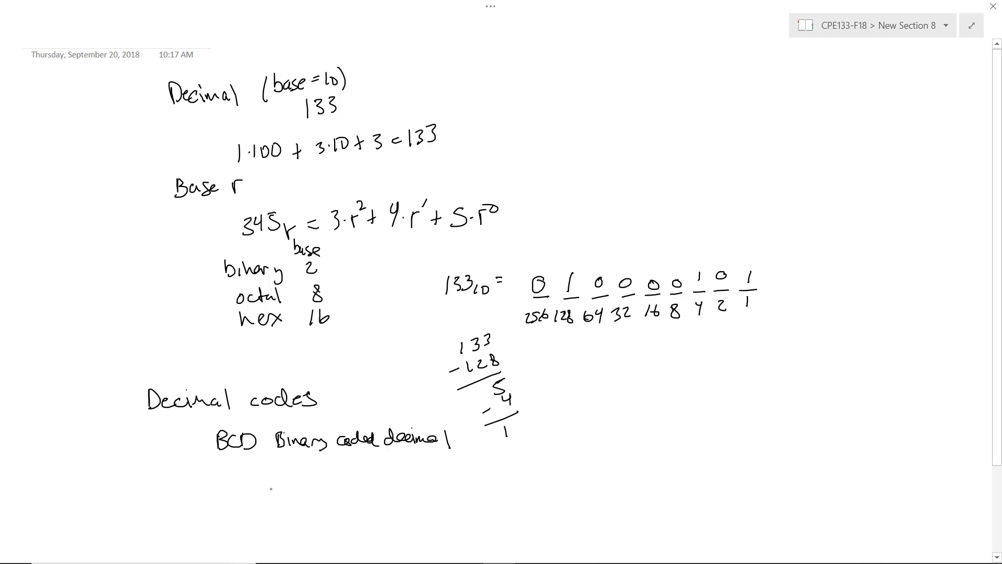
{"action": "left_click_drag", "start_coordinate": [269, 482], "coordinate": [313, 483]}
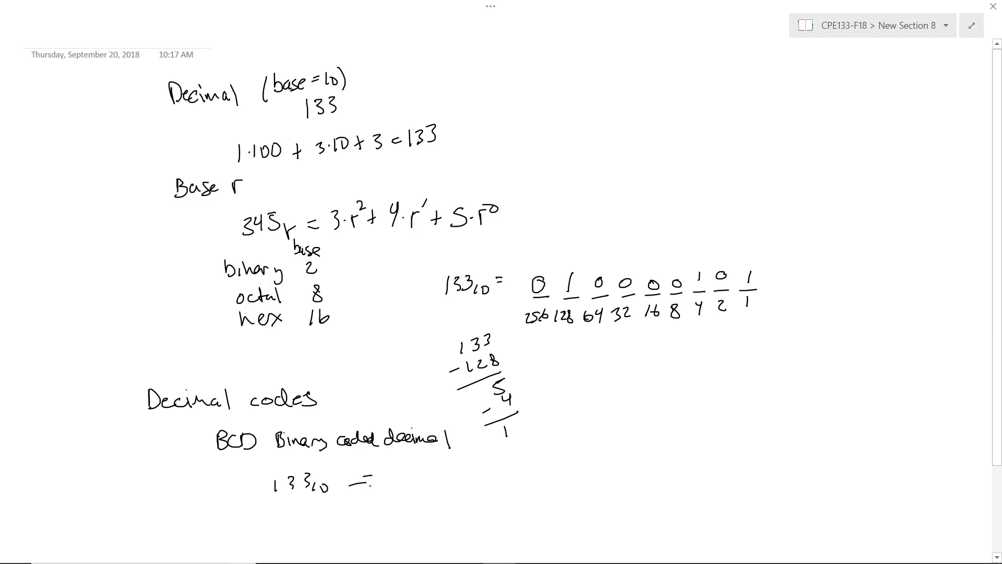
{"action": "type", "text": "BCI"}
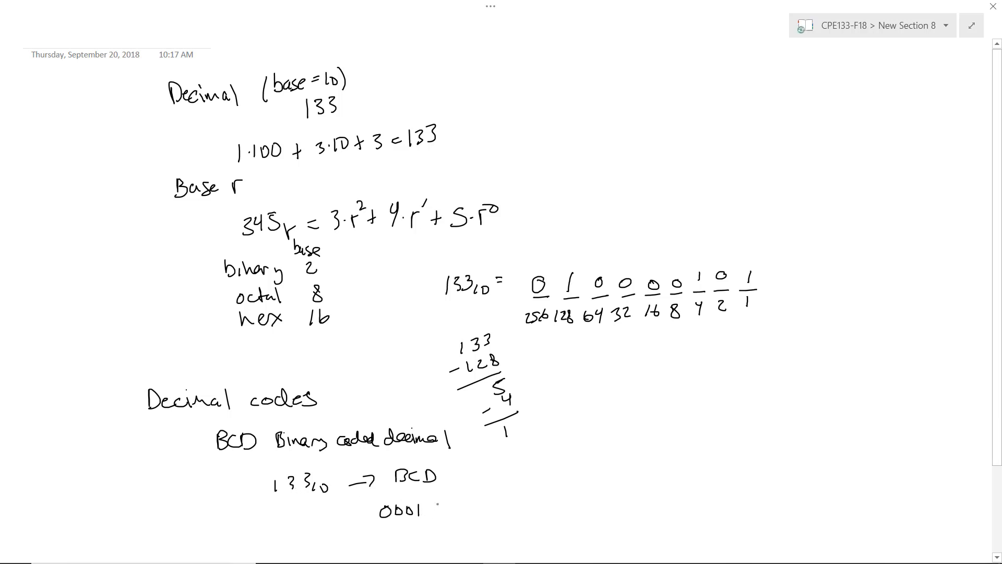
{"action": "type", "text": "0011 C"}
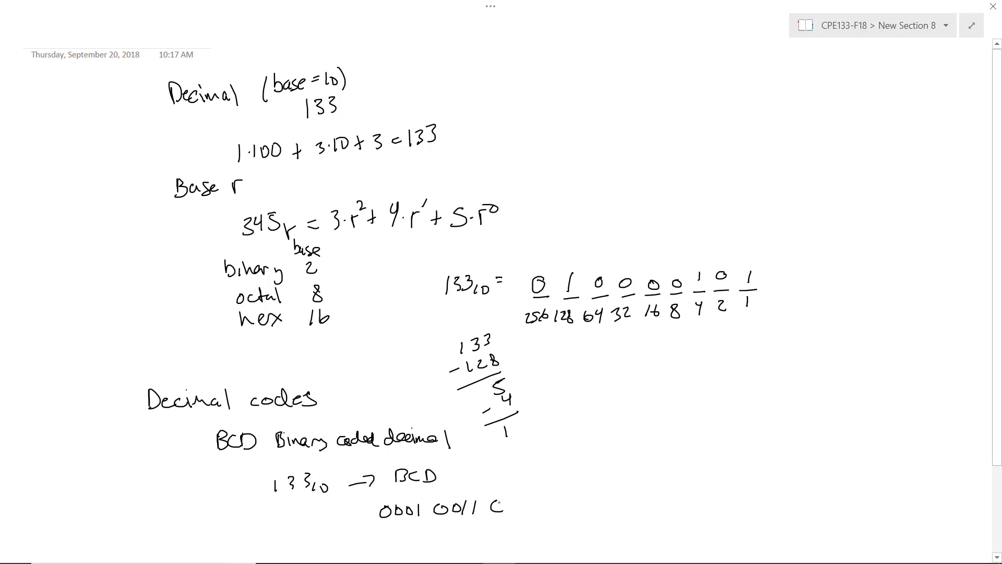
{"action": "type", "text": "0011"}
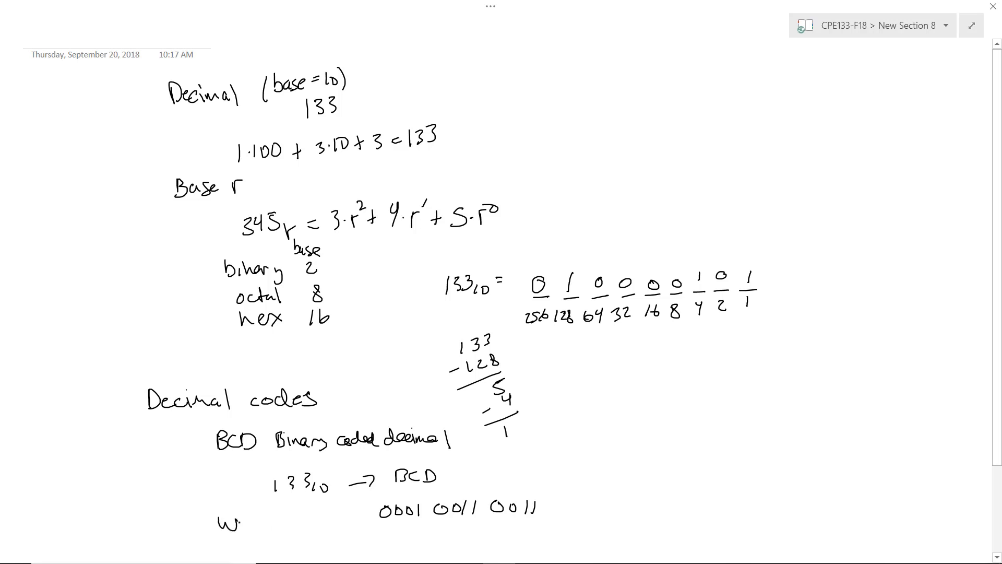
Step: Ink 'Weighted codes' with the (8,4,2,-1) weighting and begin the code digits for 133 below
{"action": "type", "text": "Weighted codes"}
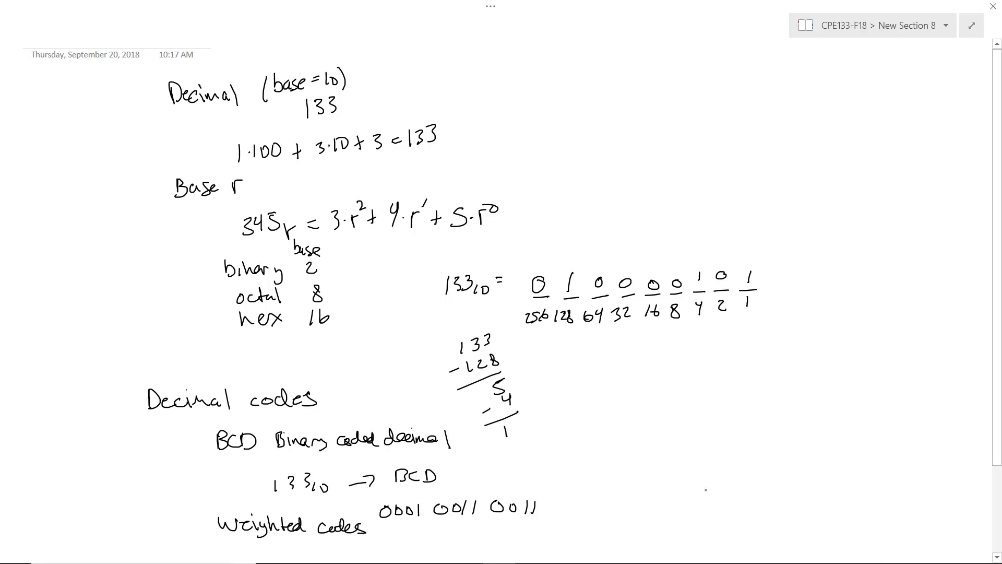
{"action": "scroll", "scroll_direction": "down", "scroll_amount": 3}
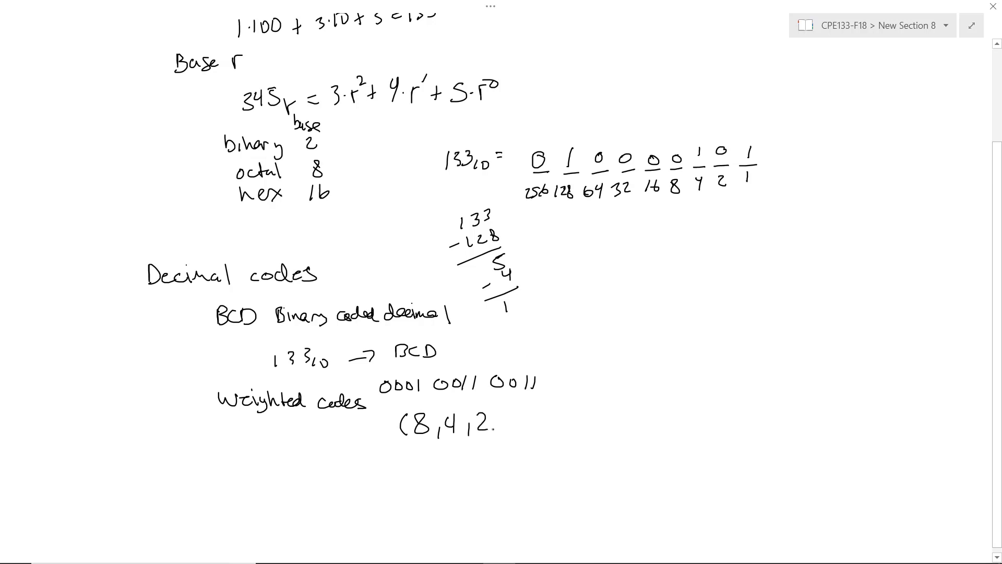
{"action": "type", "text": ",-1)"}
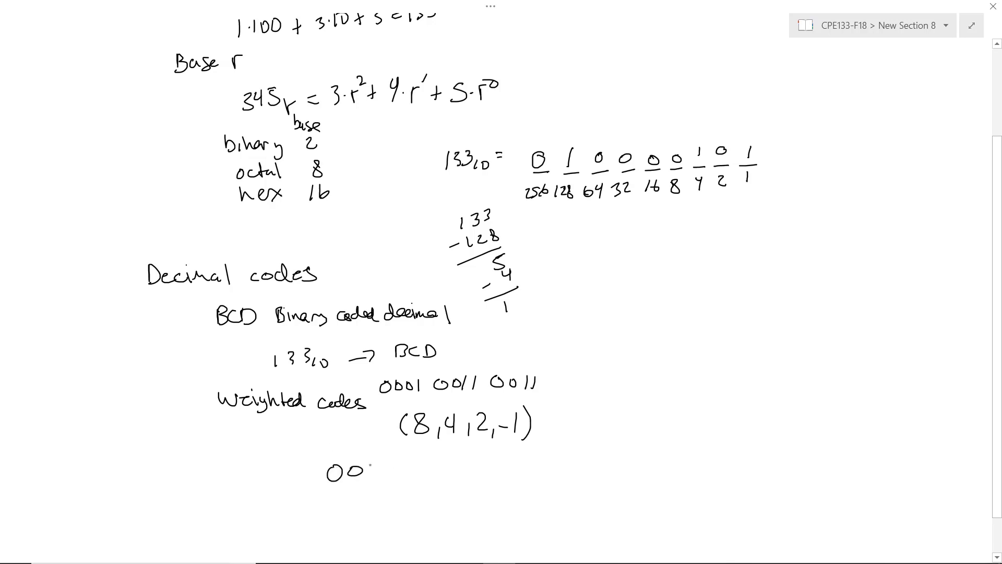
{"action": "type", "text": "1"}
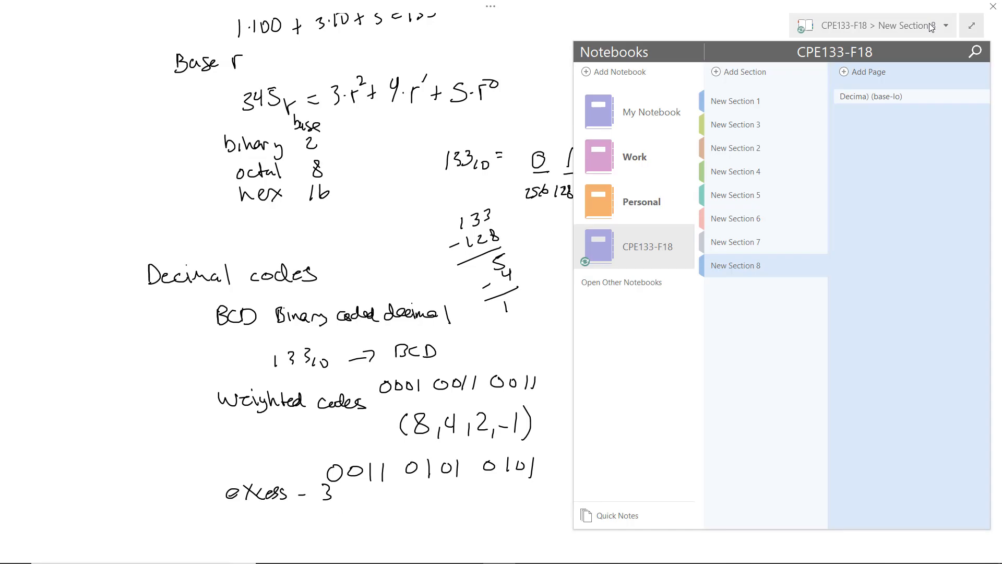
Step: Go to the New Section 6 page with typed notes on Base r and Decimal codes
{"action": "left_click", "coordinate": [735, 218]}
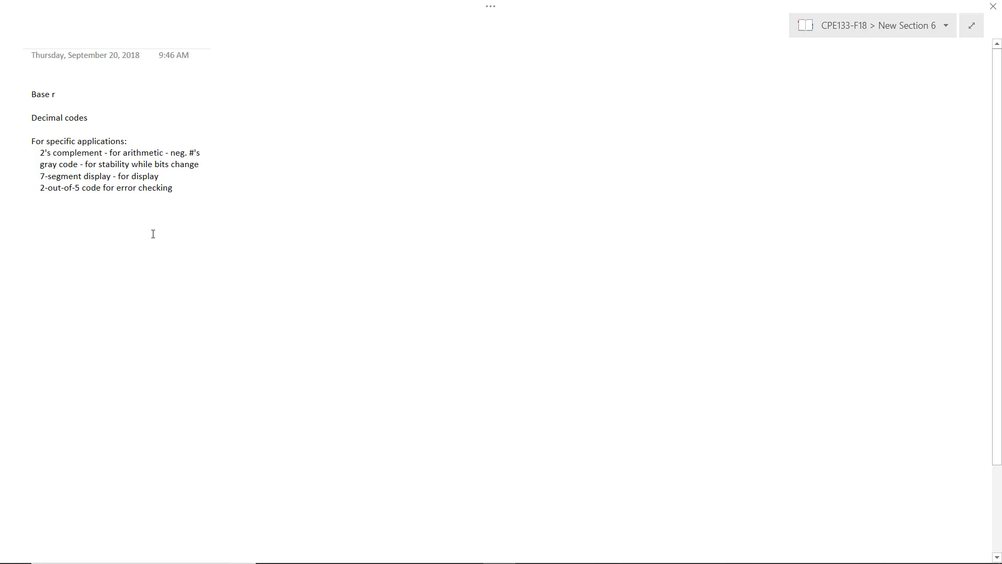
{"action": "mouse_move", "coordinate": [200, 245]}
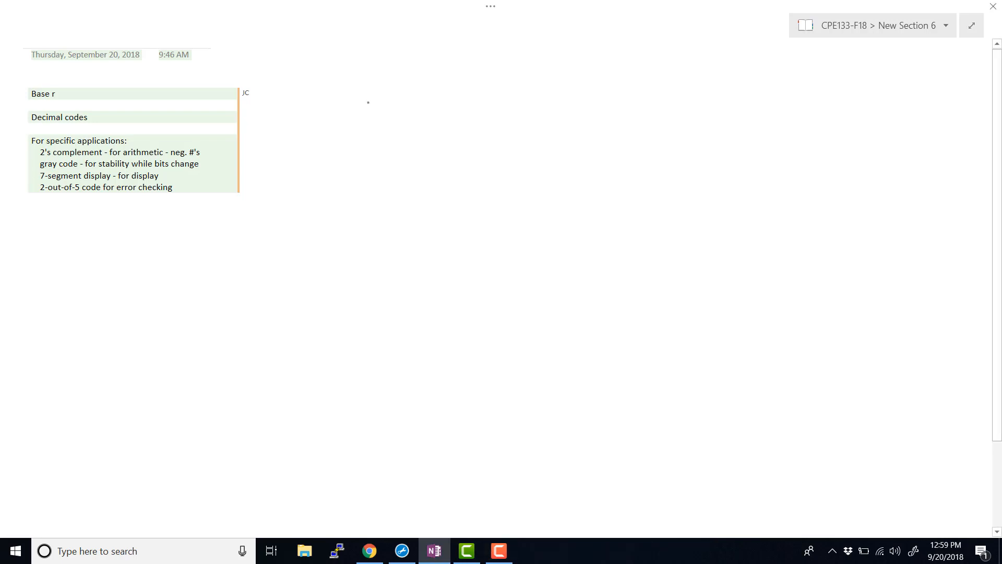
Step: Handwrite '26 letters a-z', then 2^4=16, 2^5=32 and '# of bits needed' with 5
{"action": "left_click_drag", "start_coordinate": [361, 111], "coordinate": [384, 103]}
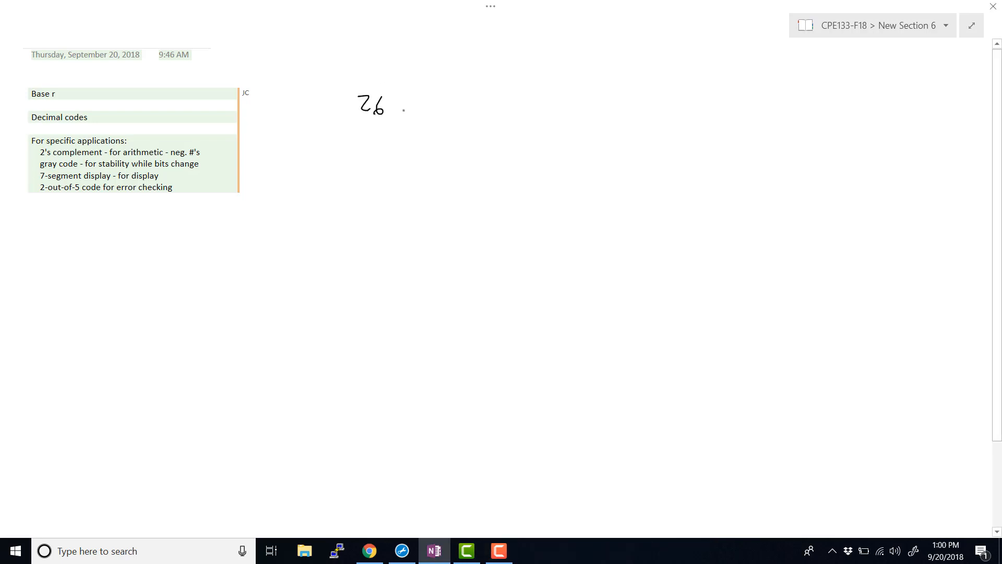
{"action": "left_click_drag", "start_coordinate": [396, 107], "coordinate": [444, 106]}
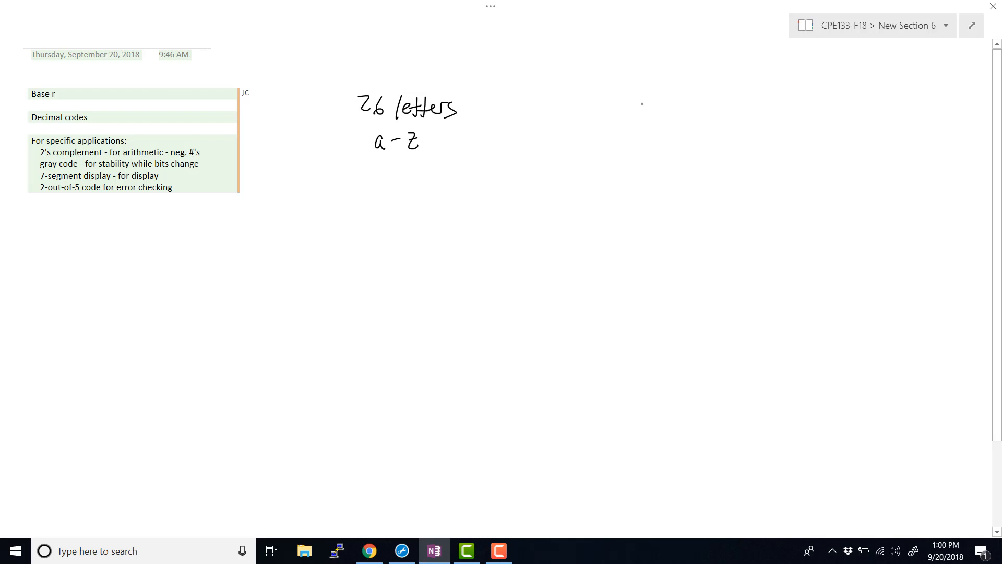
{"action": "left_click_drag", "start_coordinate": [644, 111], "coordinate": [672, 99]}
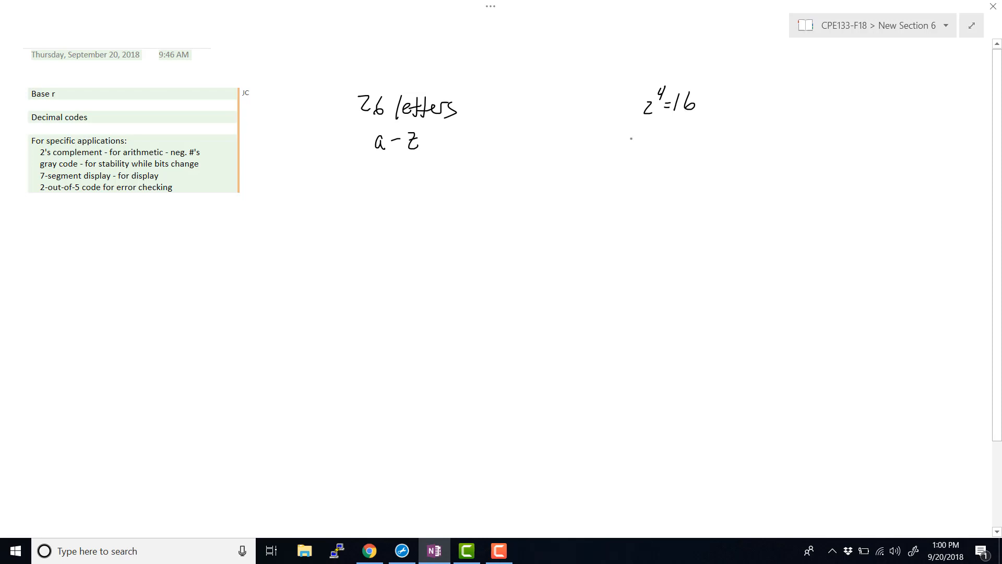
{"action": "left_click_drag", "start_coordinate": [636, 147], "coordinate": [642, 136]}
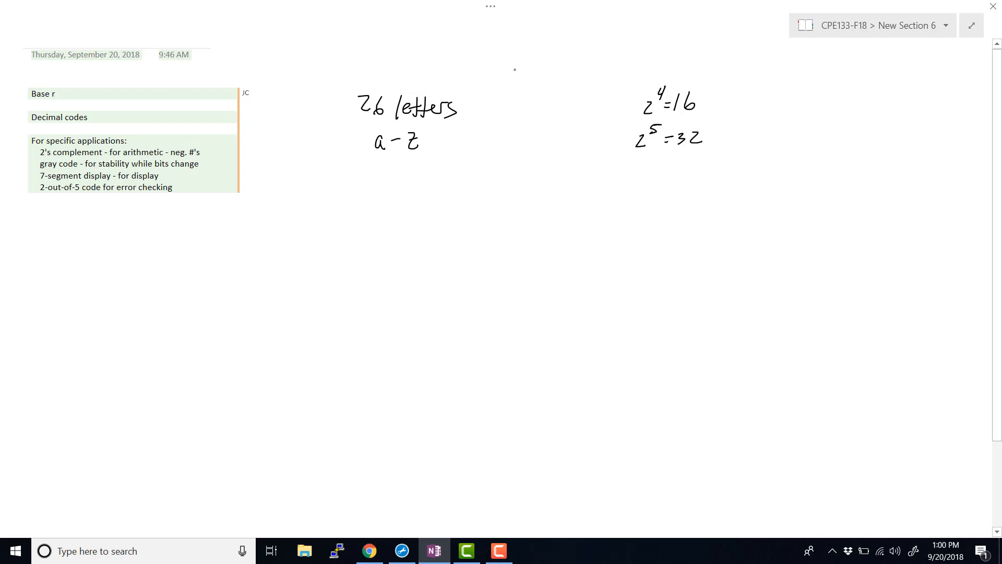
{"action": "left_click_drag", "start_coordinate": [511, 74], "coordinate": [527, 61]}
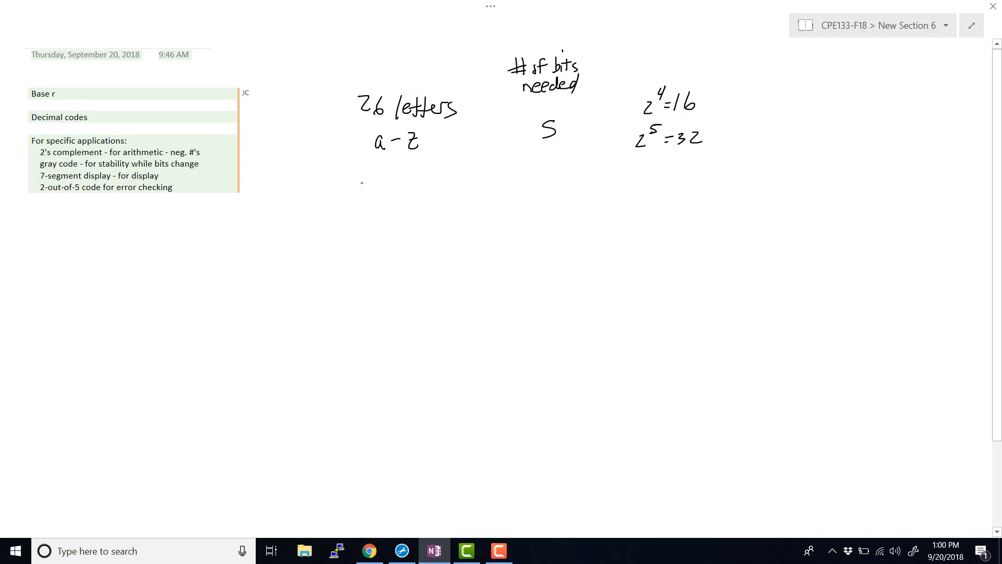
Step: Ink '62 a-z, A-Z, 0-9' needing 6 bits (2^6=64), 7 bits (2^7=128), 32 and 94
{"action": "type", "text": "62"}
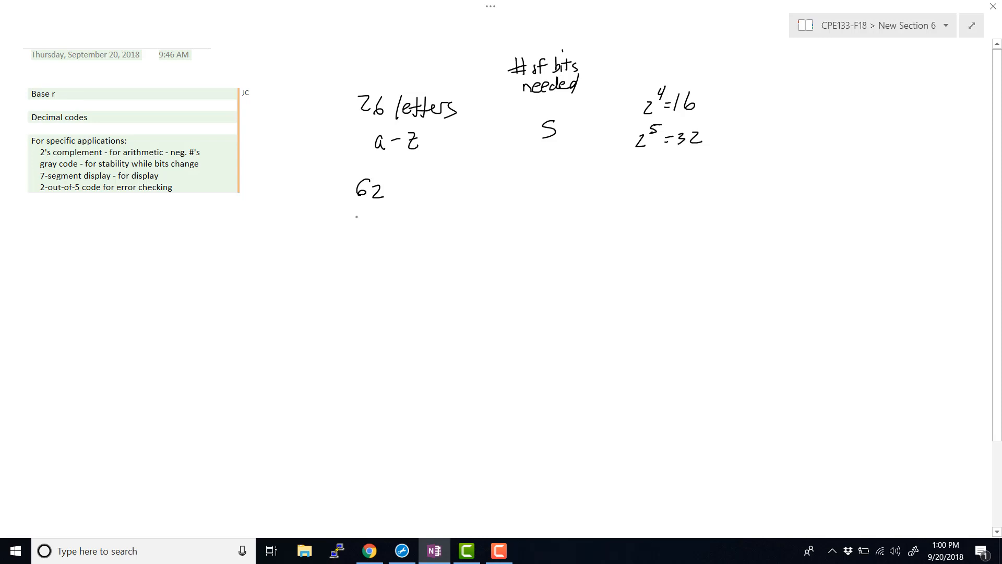
{"action": "left_click_drag", "start_coordinate": [350, 221], "coordinate": [377, 220]}
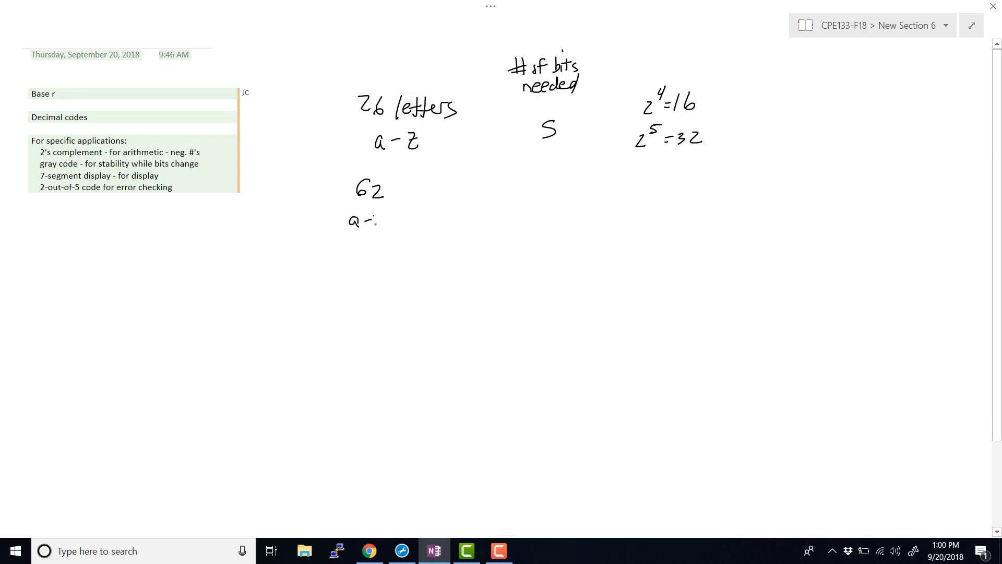
{"action": "left_click_drag", "start_coordinate": [390, 221], "coordinate": [422, 218]}
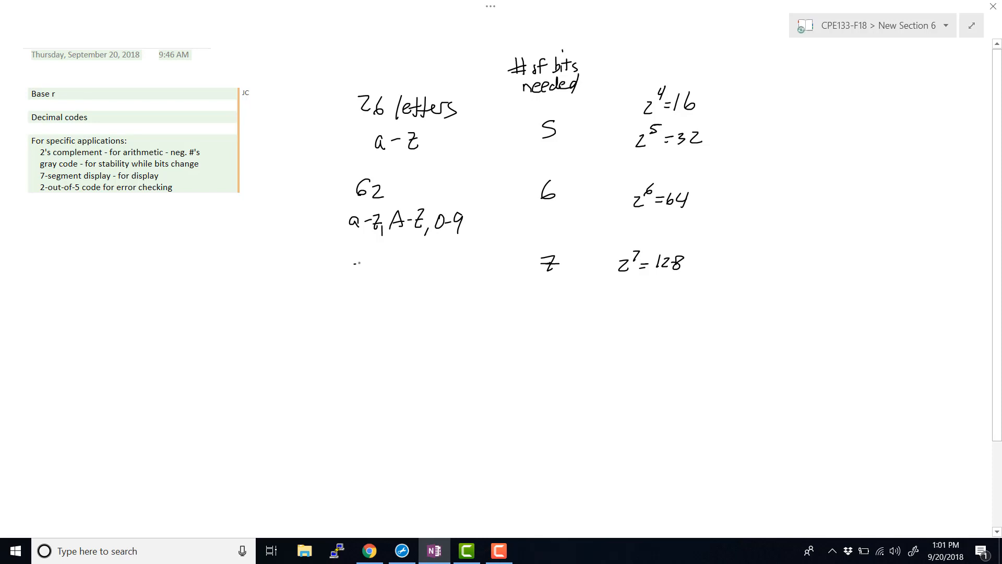
{"action": "type", "text": "32"}
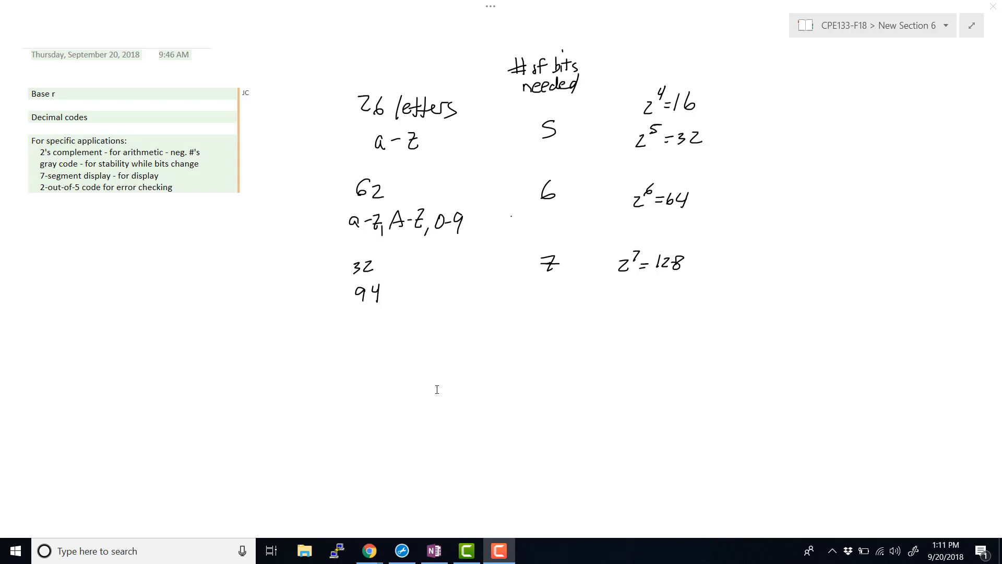
{"action": "mouse_move", "coordinate": [378, 168]}
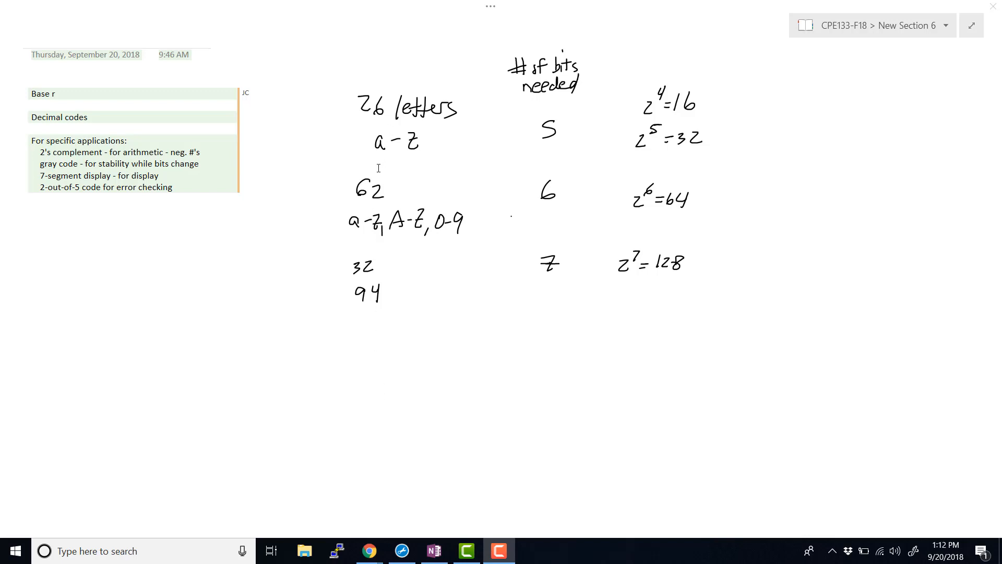
{"action": "mouse_move", "coordinate": [375, 350]}
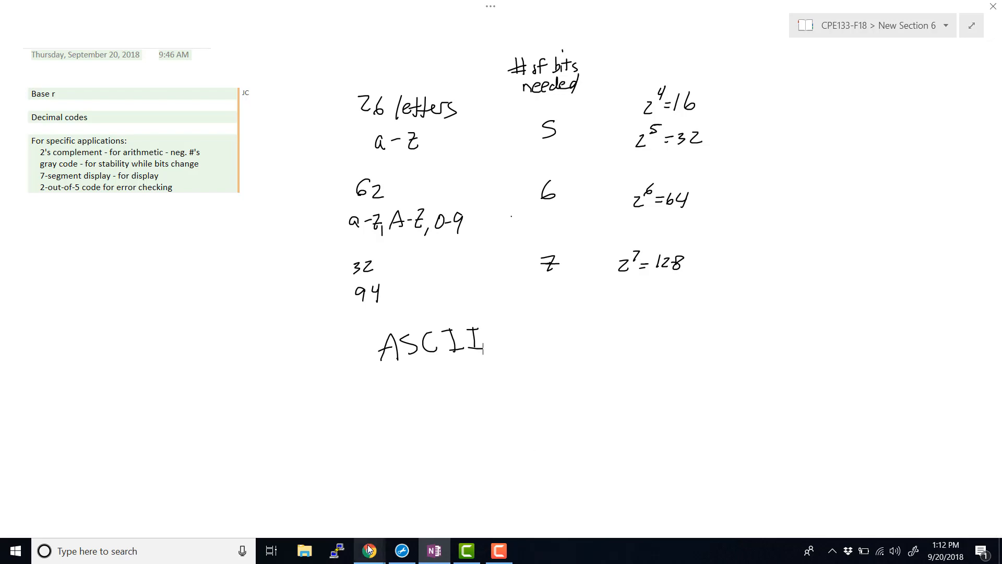
Step: Switch to the Wikipedia ASCII article in Chrome
{"action": "left_click", "coordinate": [369, 550]}
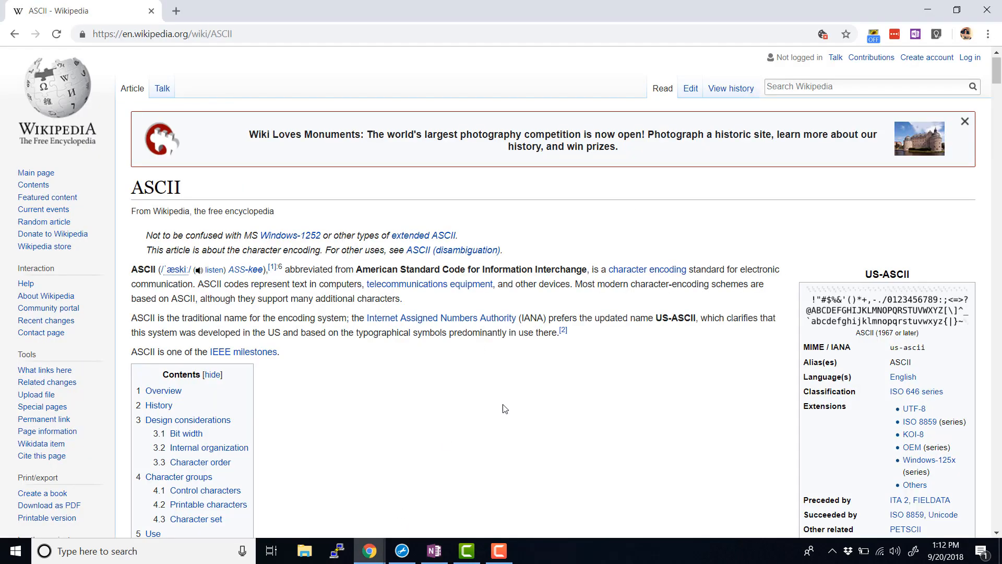
Step: Scroll the ASCII article and open the full-size USASCII code chart image
{"action": "scroll", "scroll_direction": "down", "scroll_amount": 3}
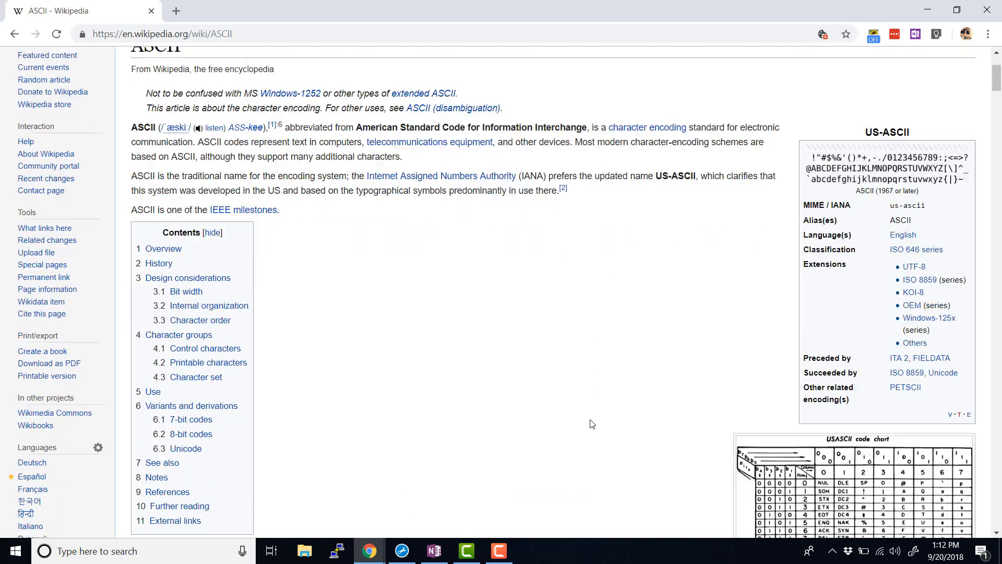
{"action": "scroll", "scroll_direction": "down", "scroll_amount": 3}
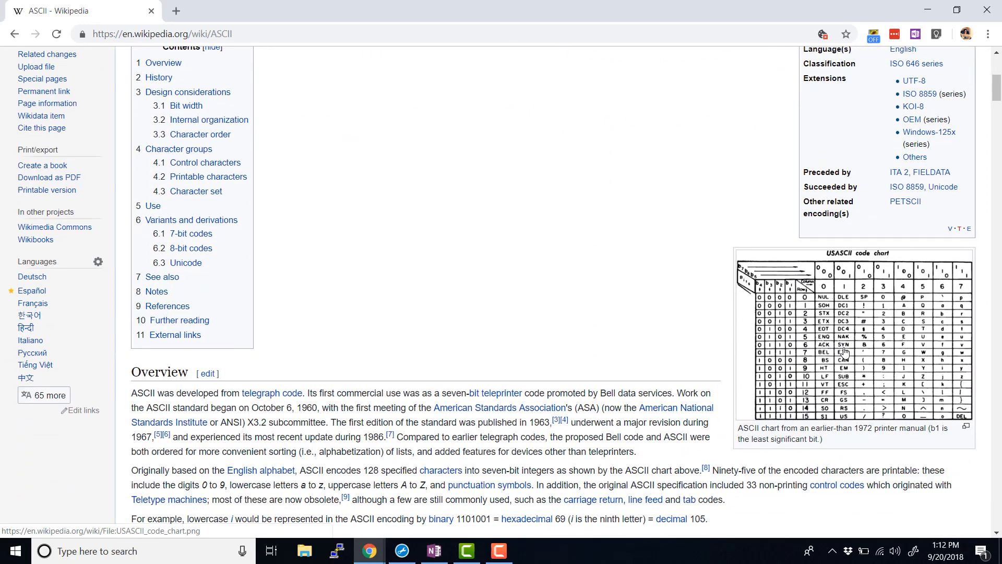
{"action": "left_click", "coordinate": [853, 332]}
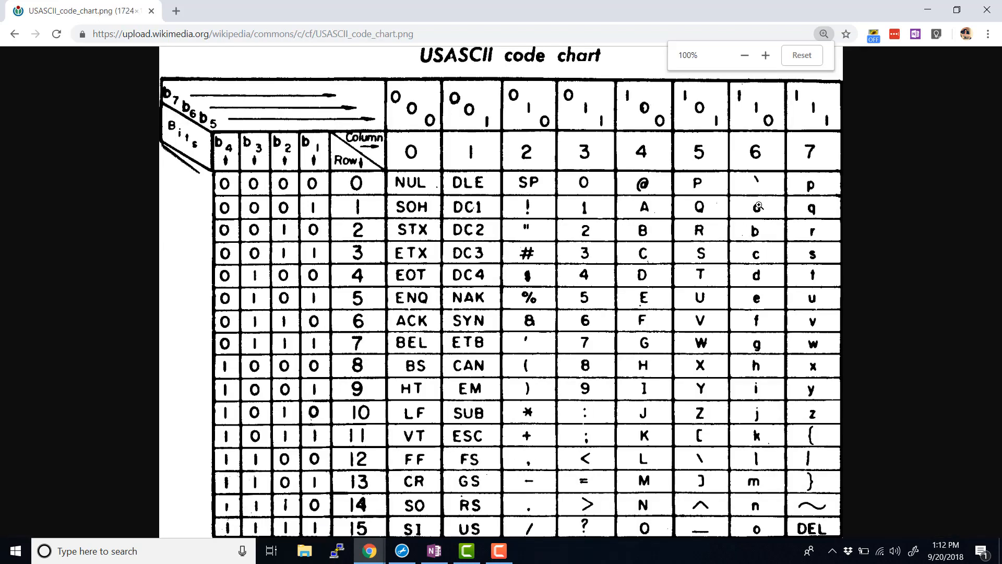
{"action": "mouse_move", "coordinate": [767, 210]}
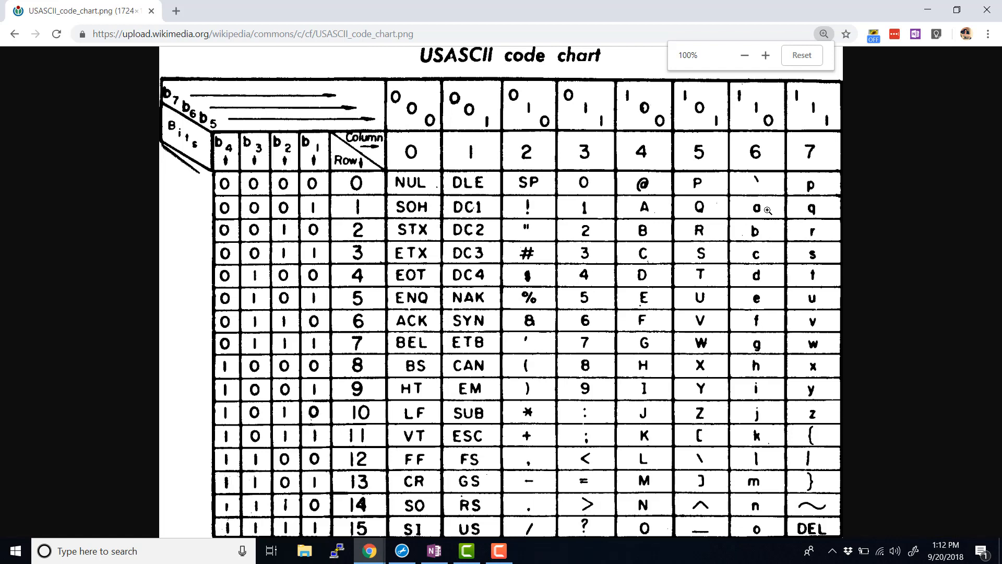
{"action": "mouse_move", "coordinate": [230, 216]}
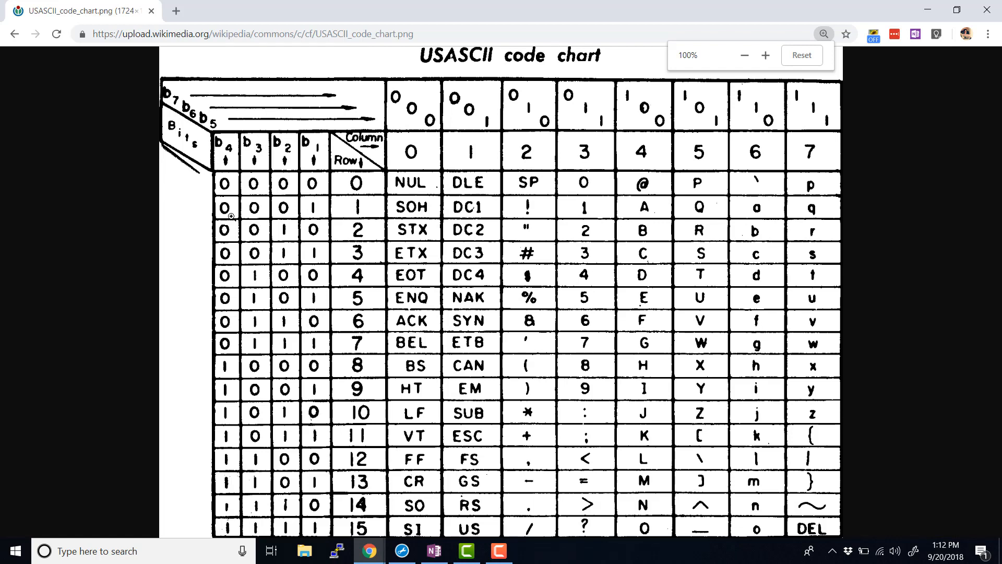
{"action": "mouse_move", "coordinate": [769, 123]}
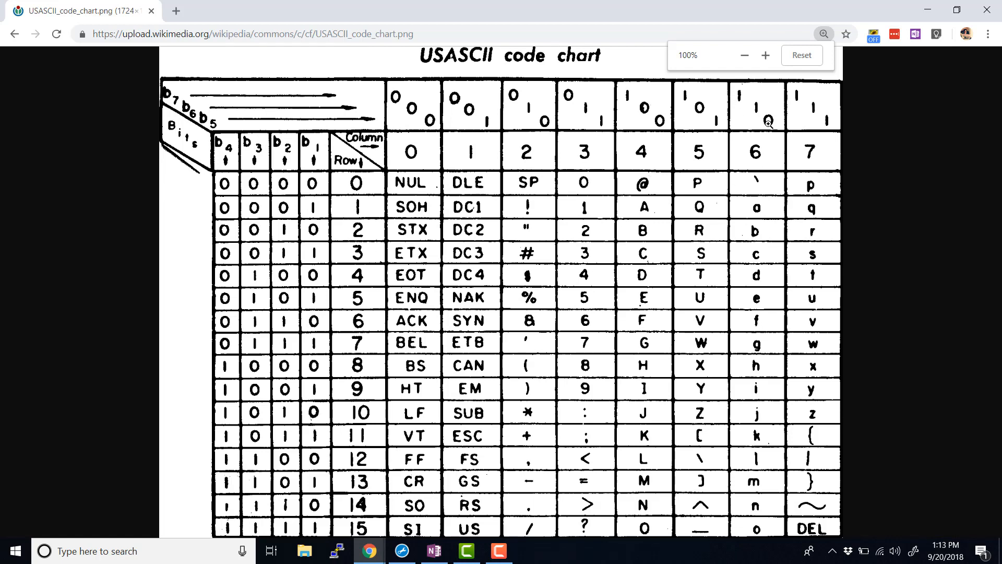
{"action": "mouse_move", "coordinate": [285, 207]}
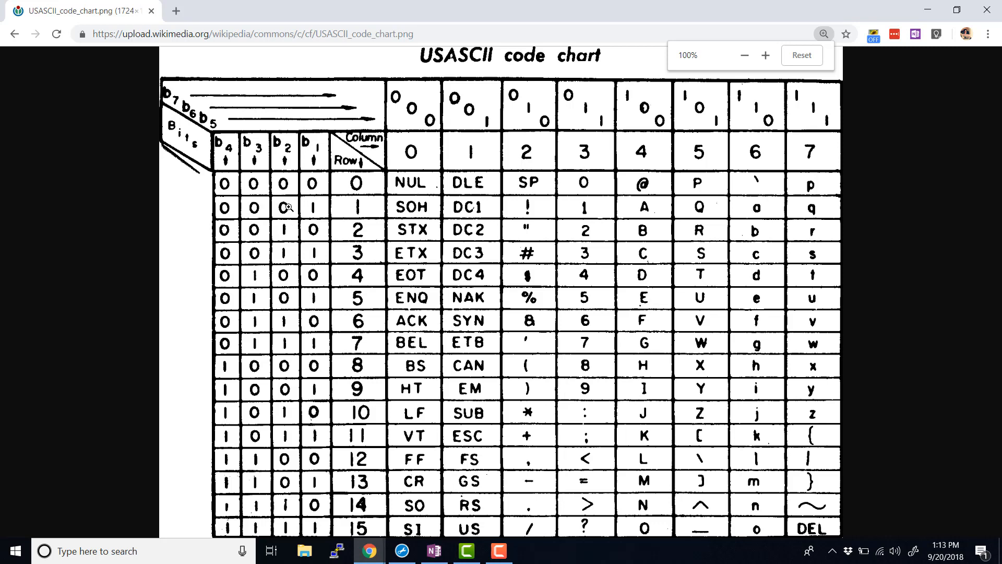
{"action": "mouse_move", "coordinate": [683, 359]}
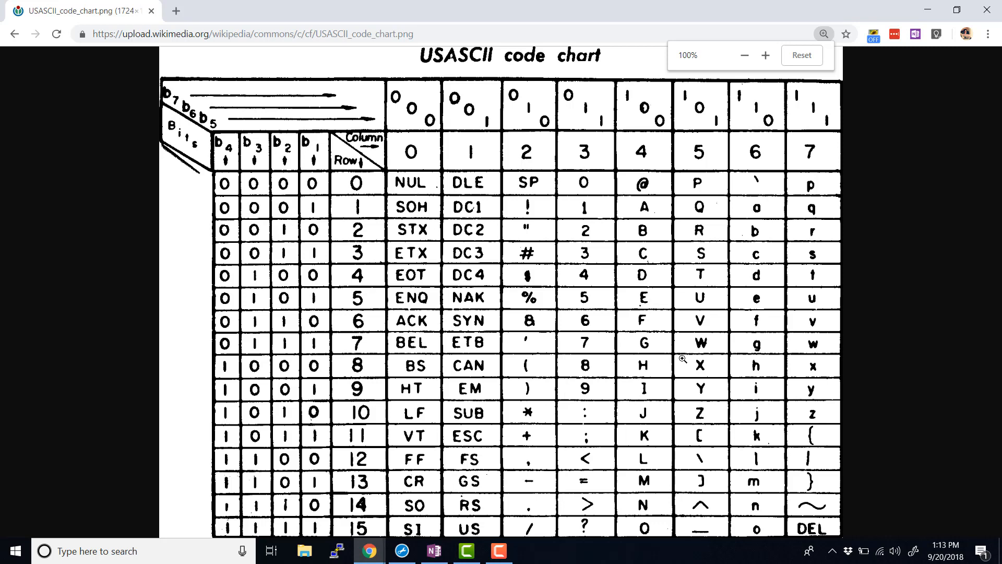
{"action": "mouse_move", "coordinate": [700, 461]}
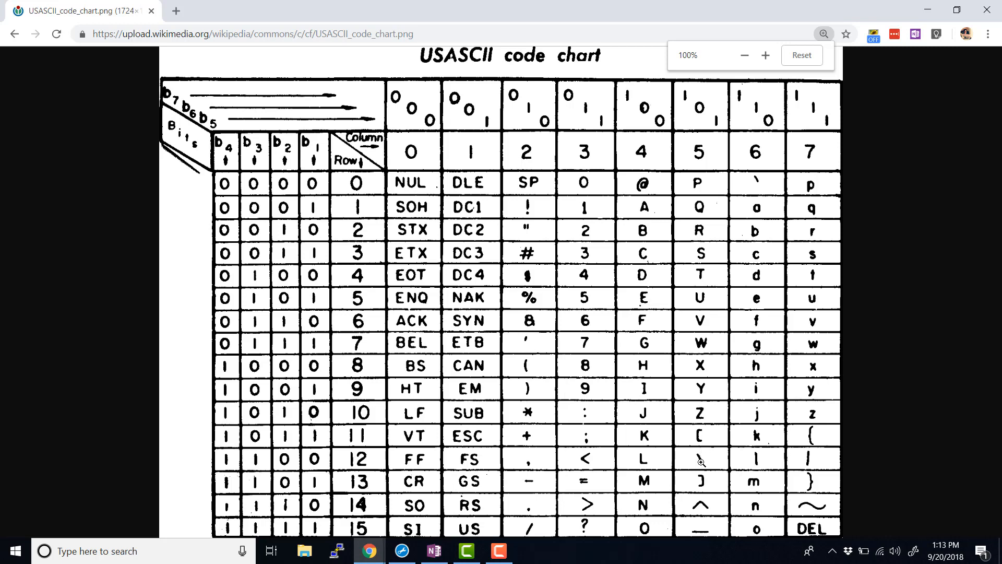
{"action": "mouse_move", "coordinate": [644, 478]}
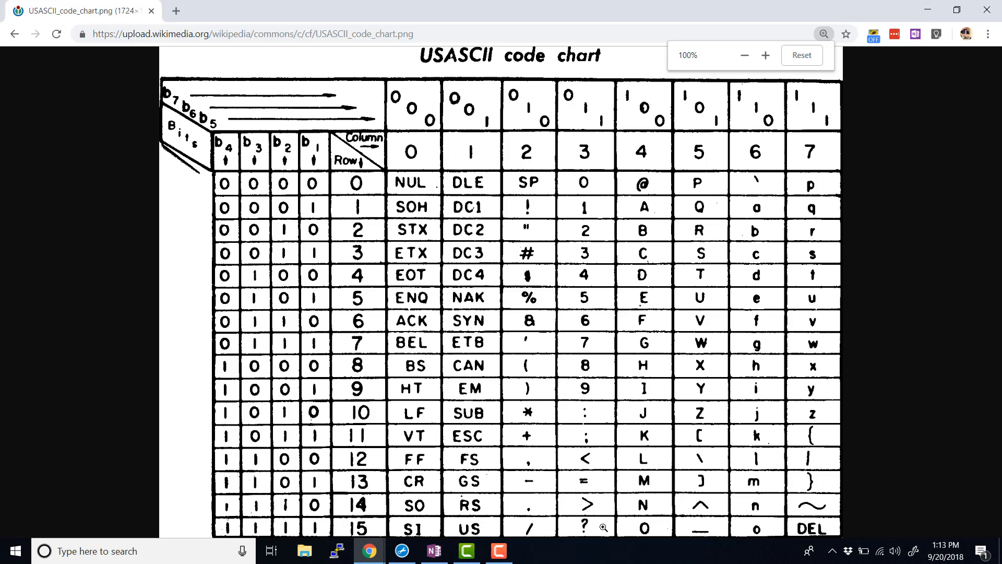
{"action": "mouse_move", "coordinate": [591, 202]}
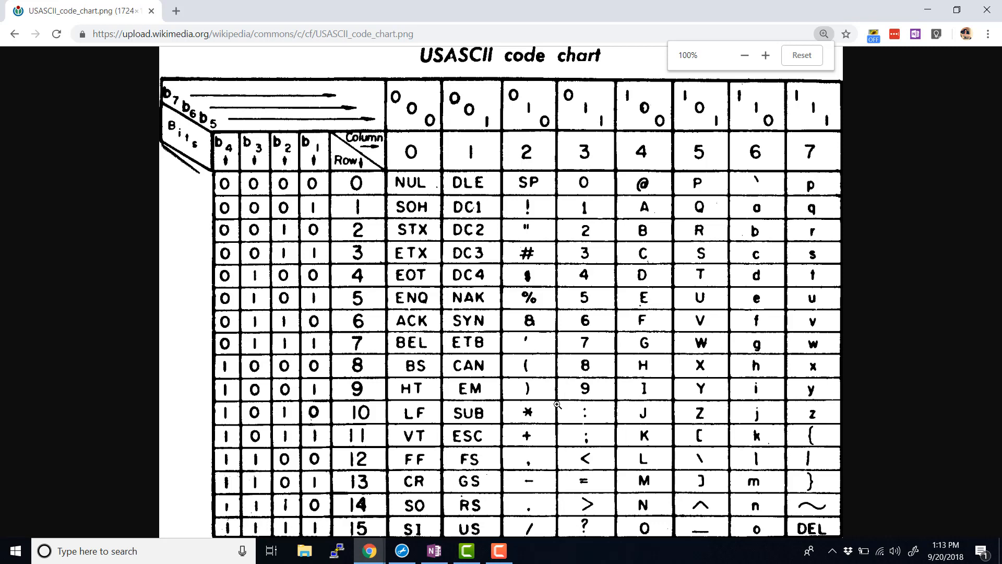
{"action": "mouse_move", "coordinate": [221, 93]}
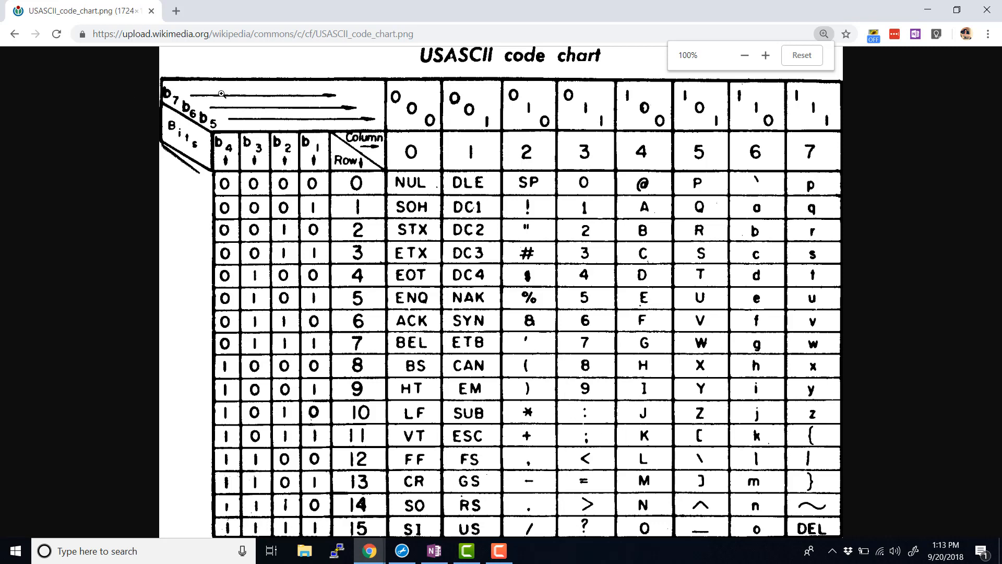